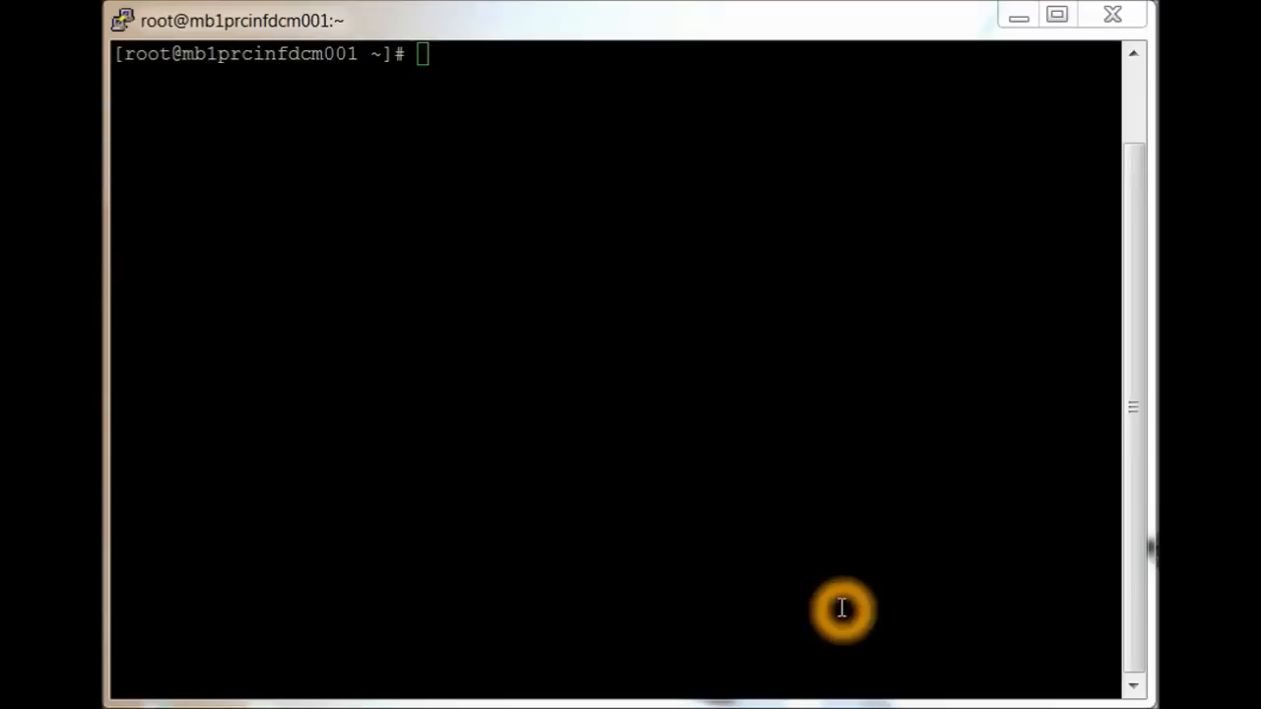
- Run yum update on the CentOS server, which reports no packages needing updates
type("yum update")
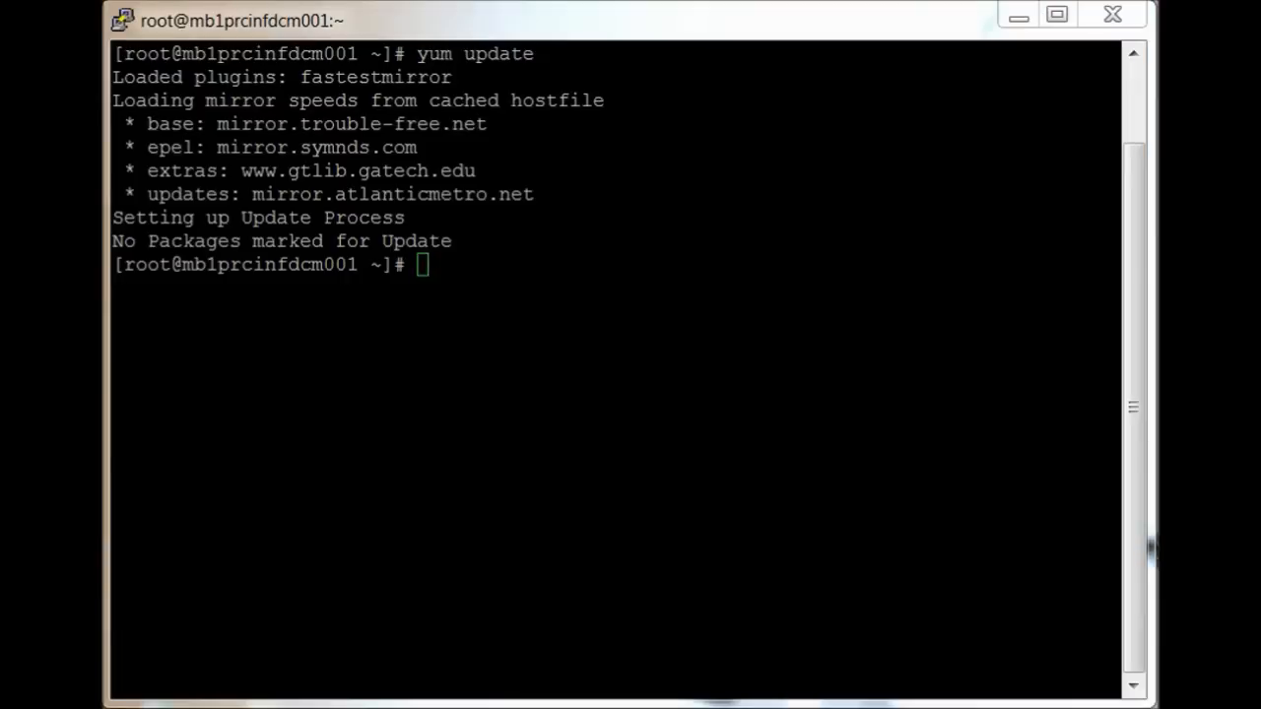
mouse_move(173, 649)
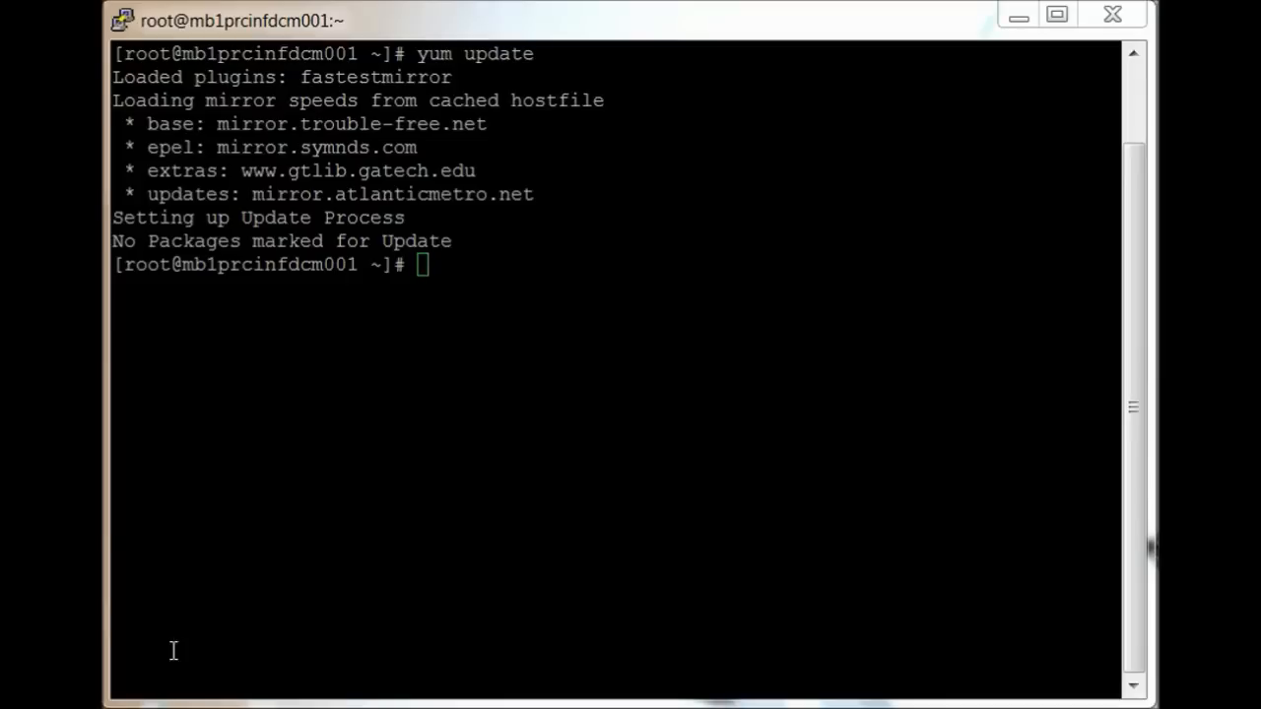
- Install glibc, gcc, python*, libacl-devel and Kerberos build prerequisites, confirming with y
type("yum install glibc glibc-devel gcc python* libacl-devel krb5-workstation krb5-libs pam_krb5")
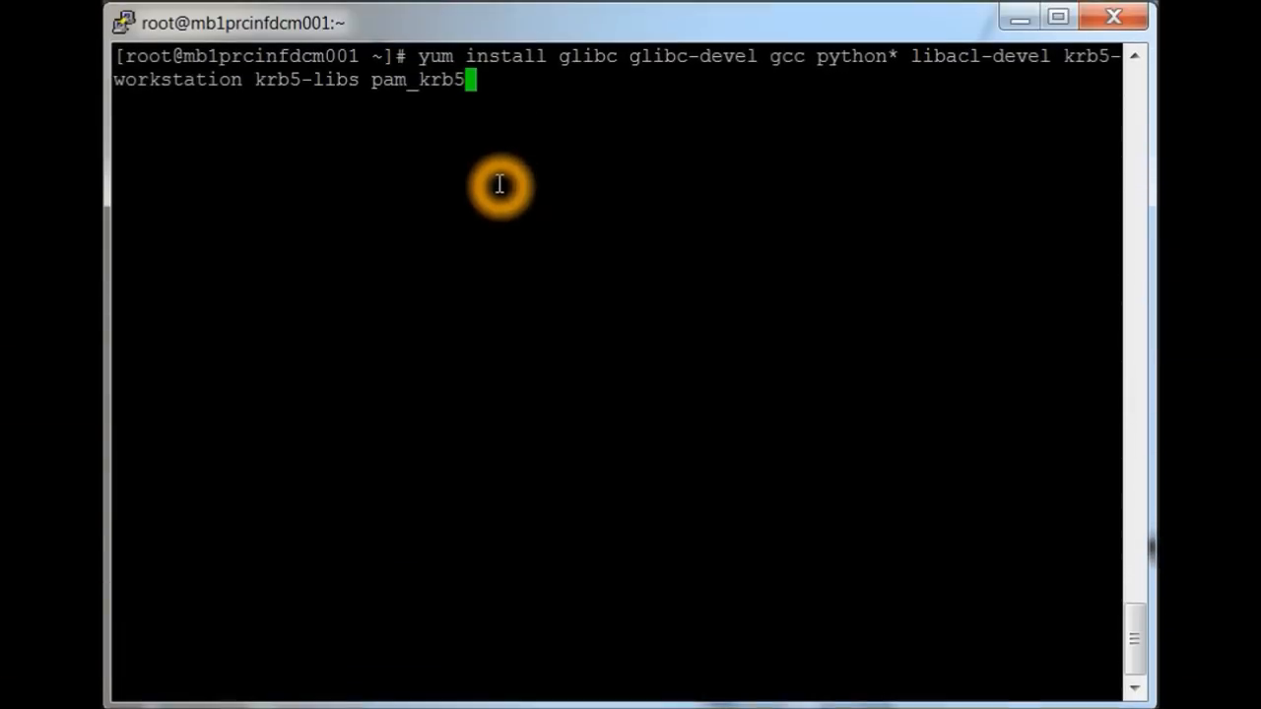
key("Return")
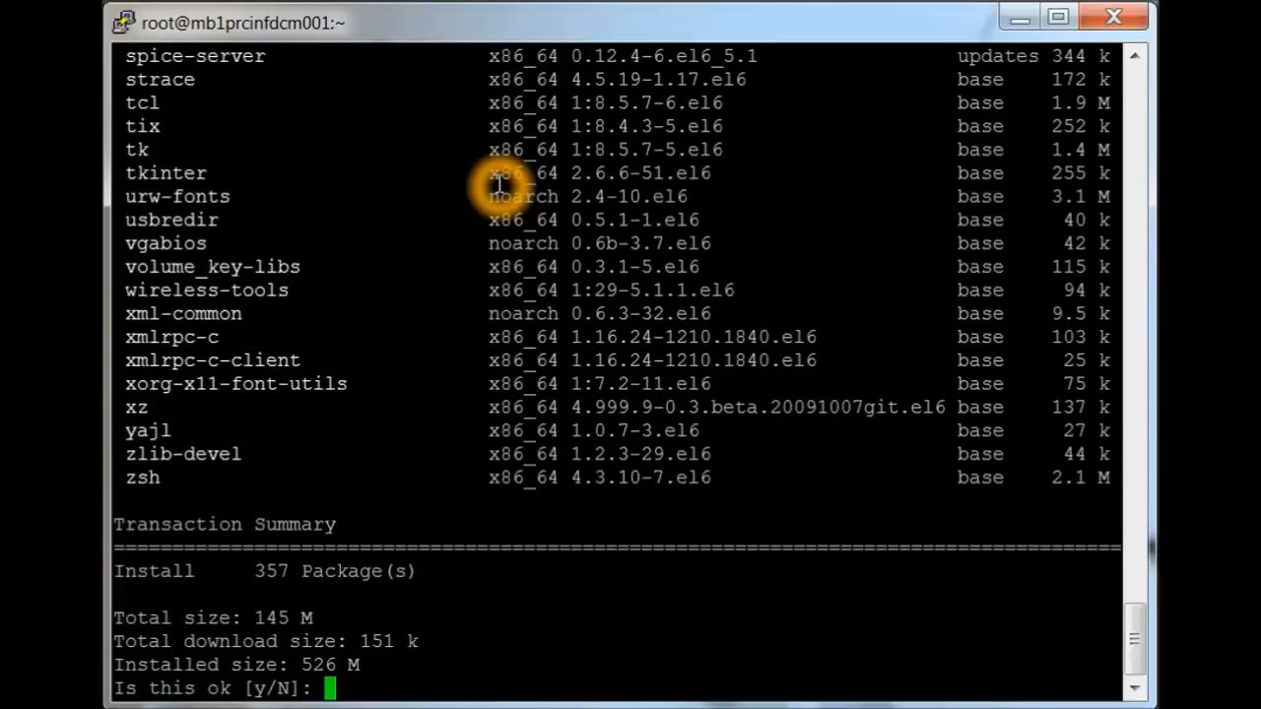
type("y")
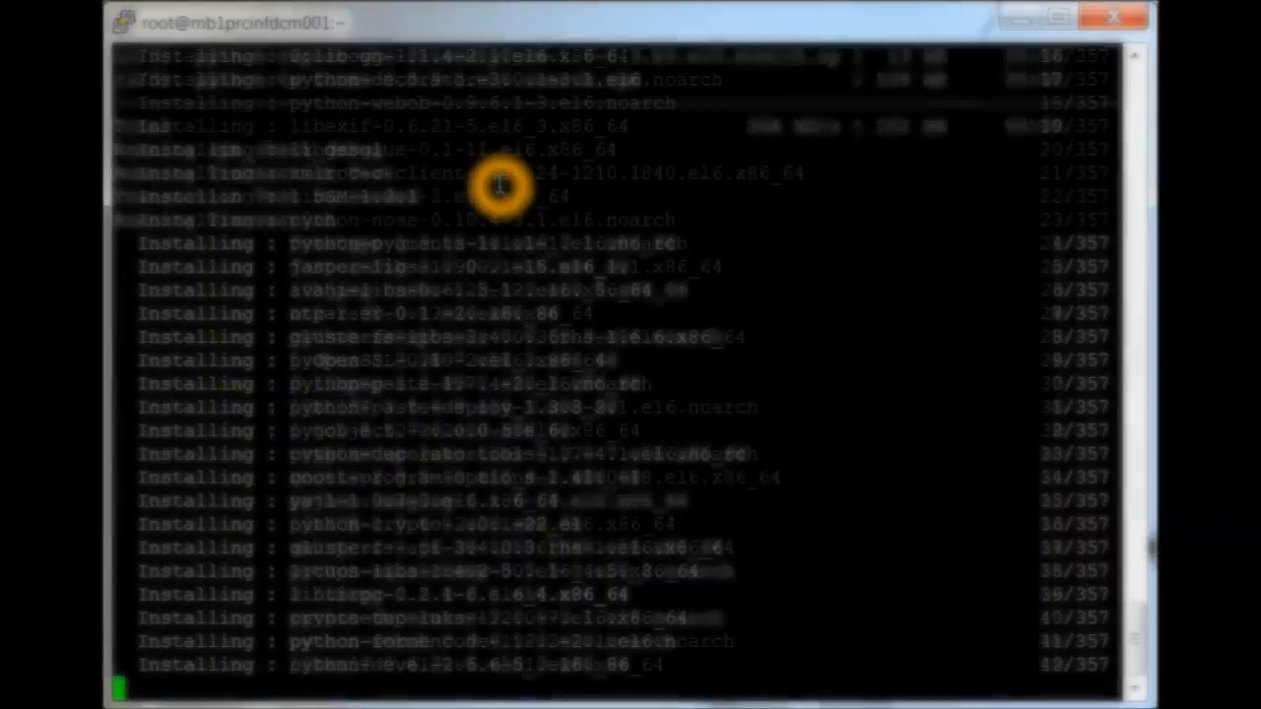
scroll("down", 3)
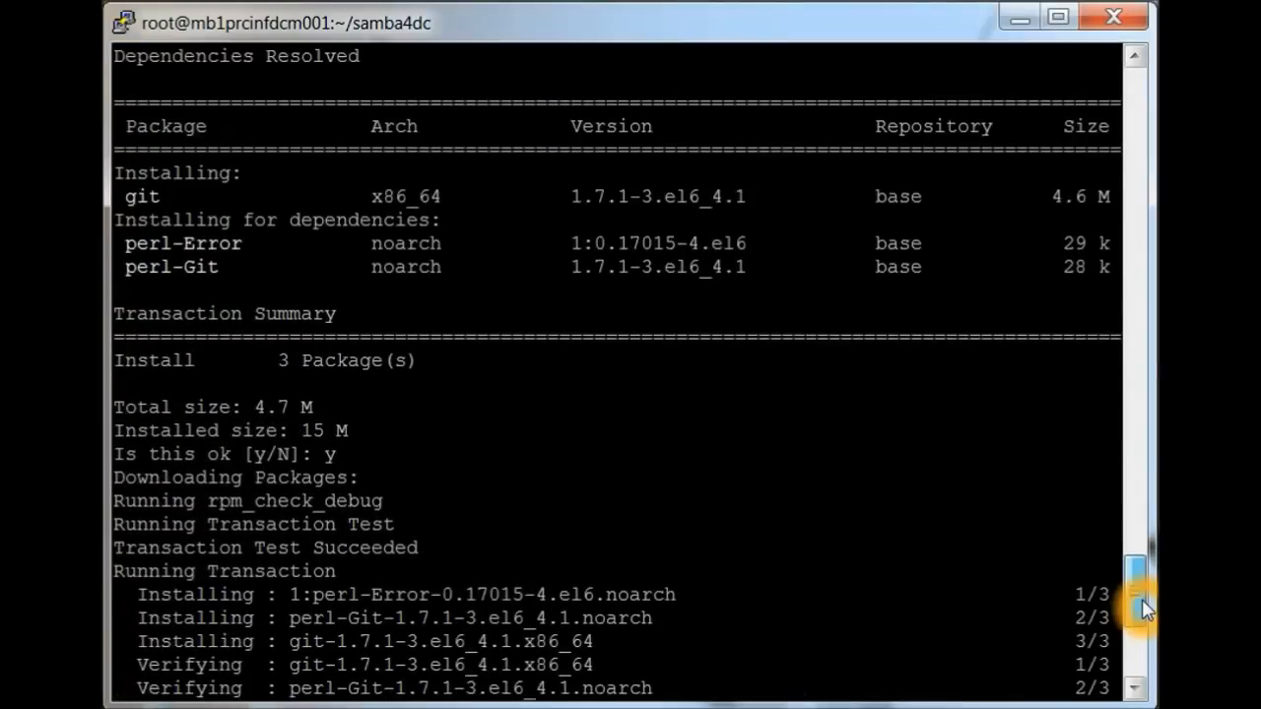
- Scroll through the output while git installs and Samba is cloned into samba4dc/samba-master
left_click_drag(1138, 601, 1138, 512)
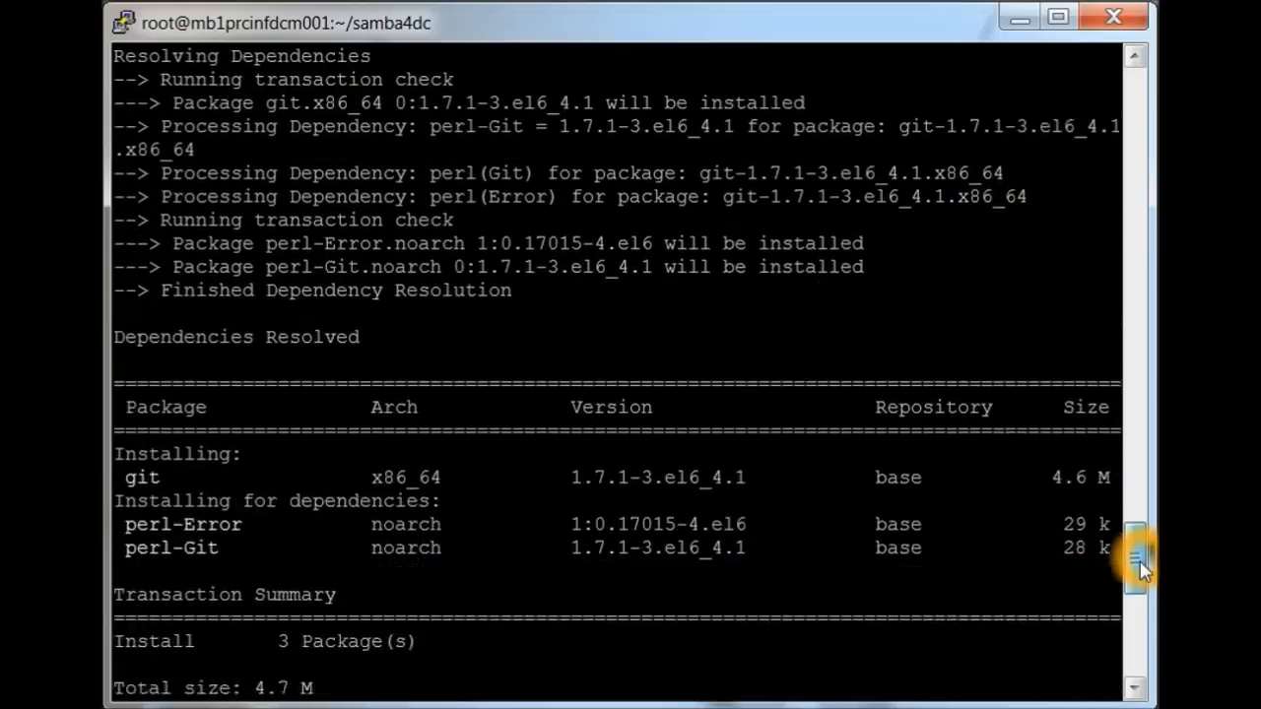
scroll("down", 3)
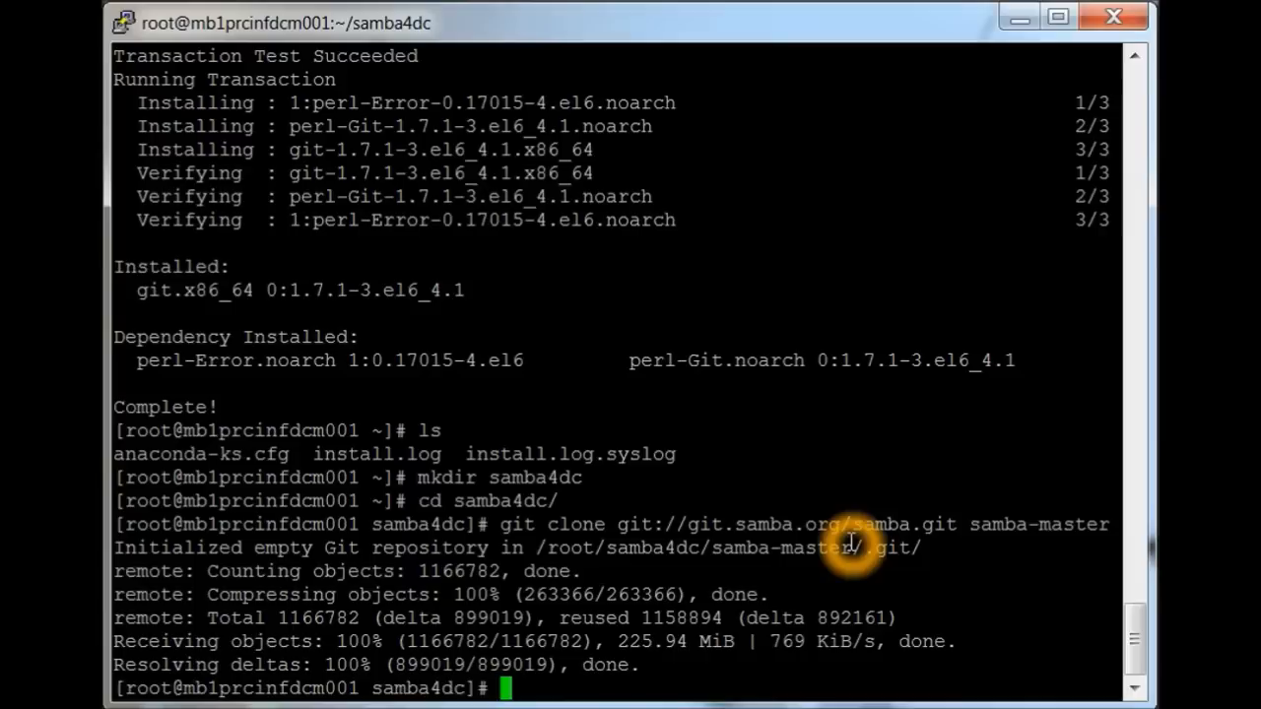
- Reboot, enter samba-master, and run configure with --enable-debug --enable-selftest
type("reboot")
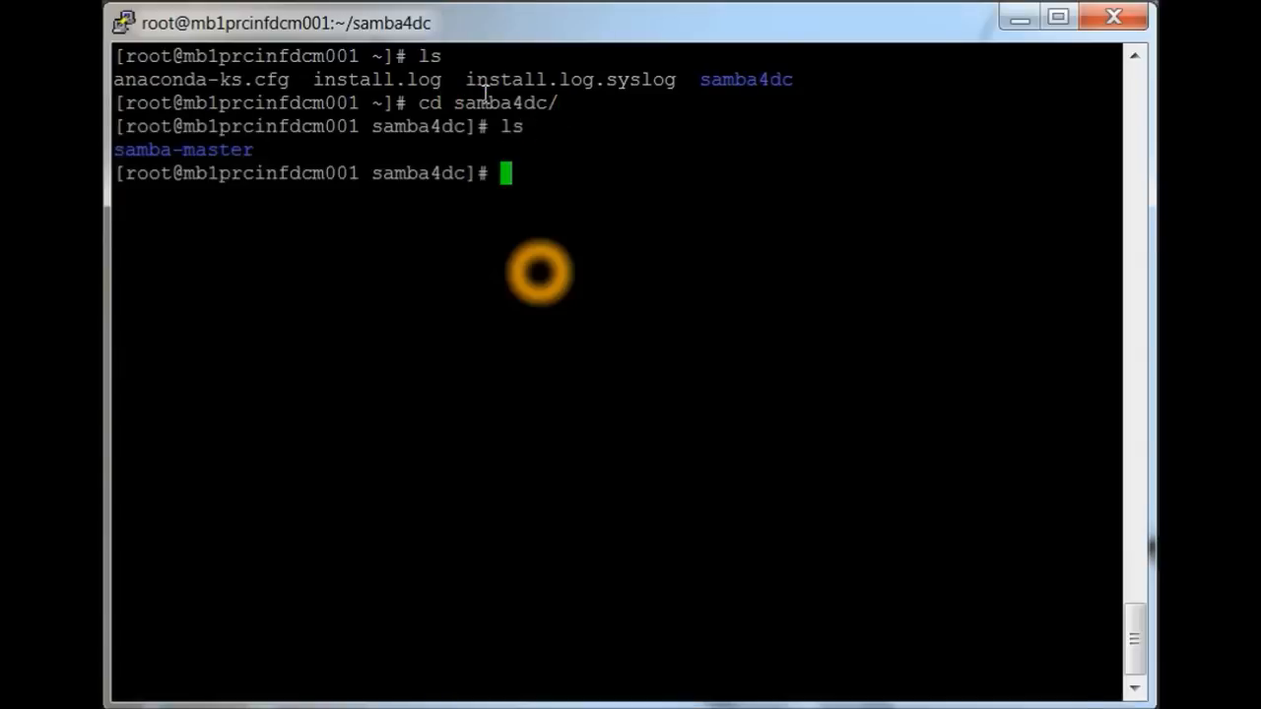
type("cd sam")
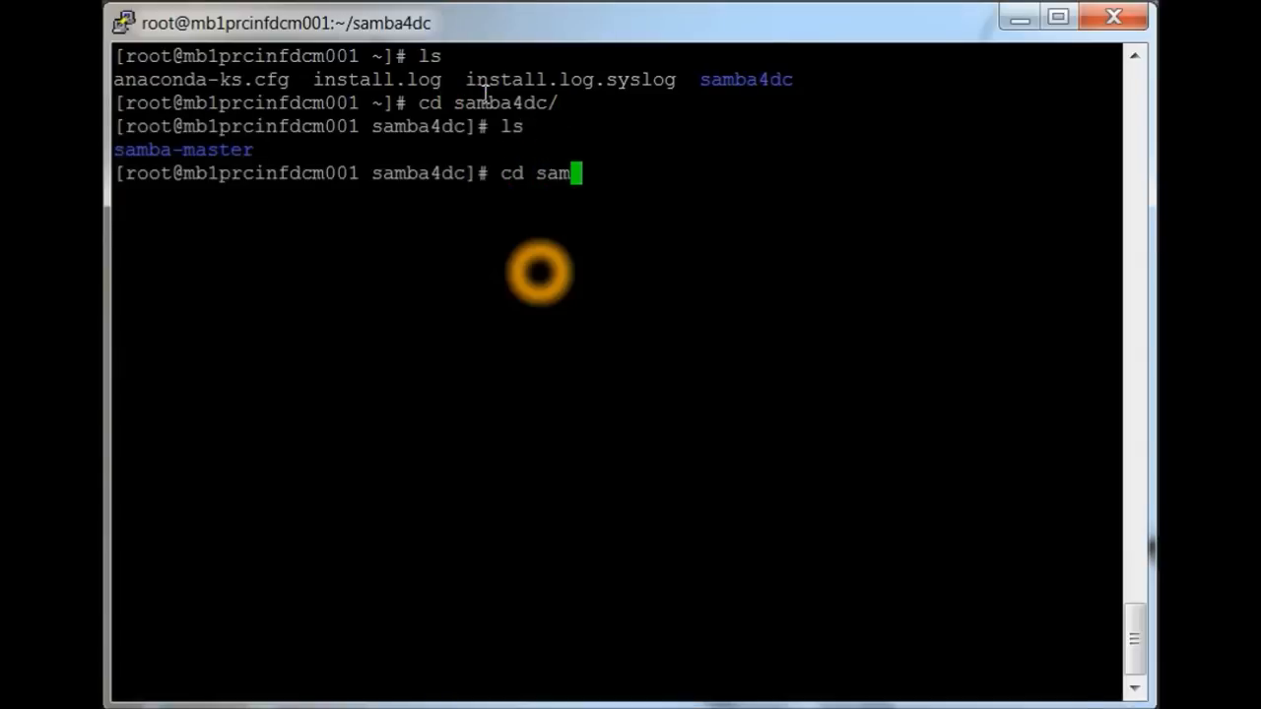
key("Return")
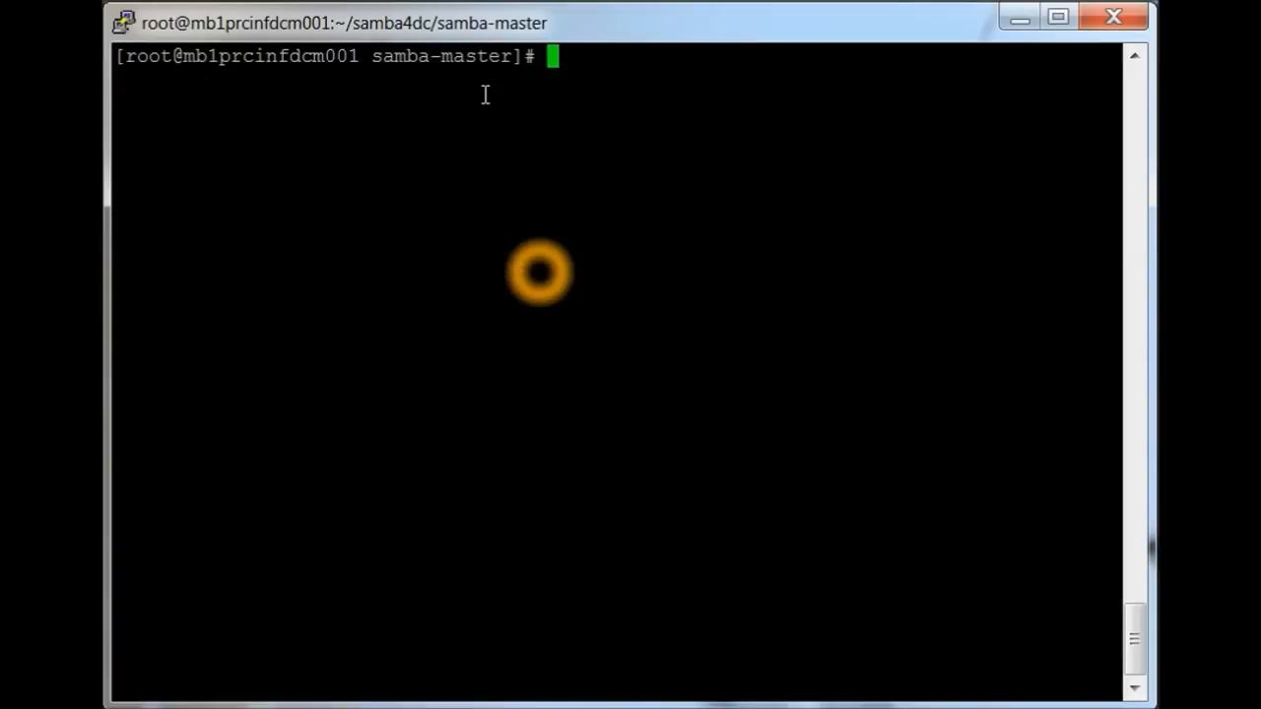
type("./configure --enable-debug --enable-selftest")
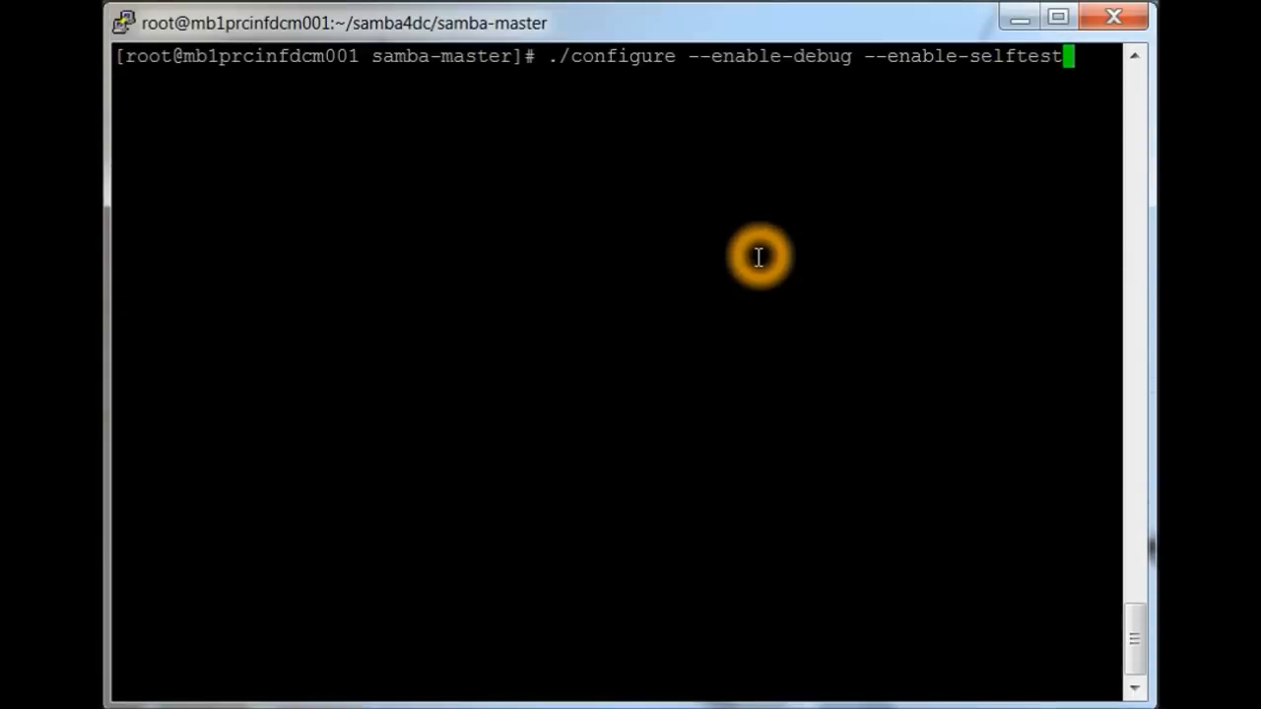
mouse_move(800, 371)
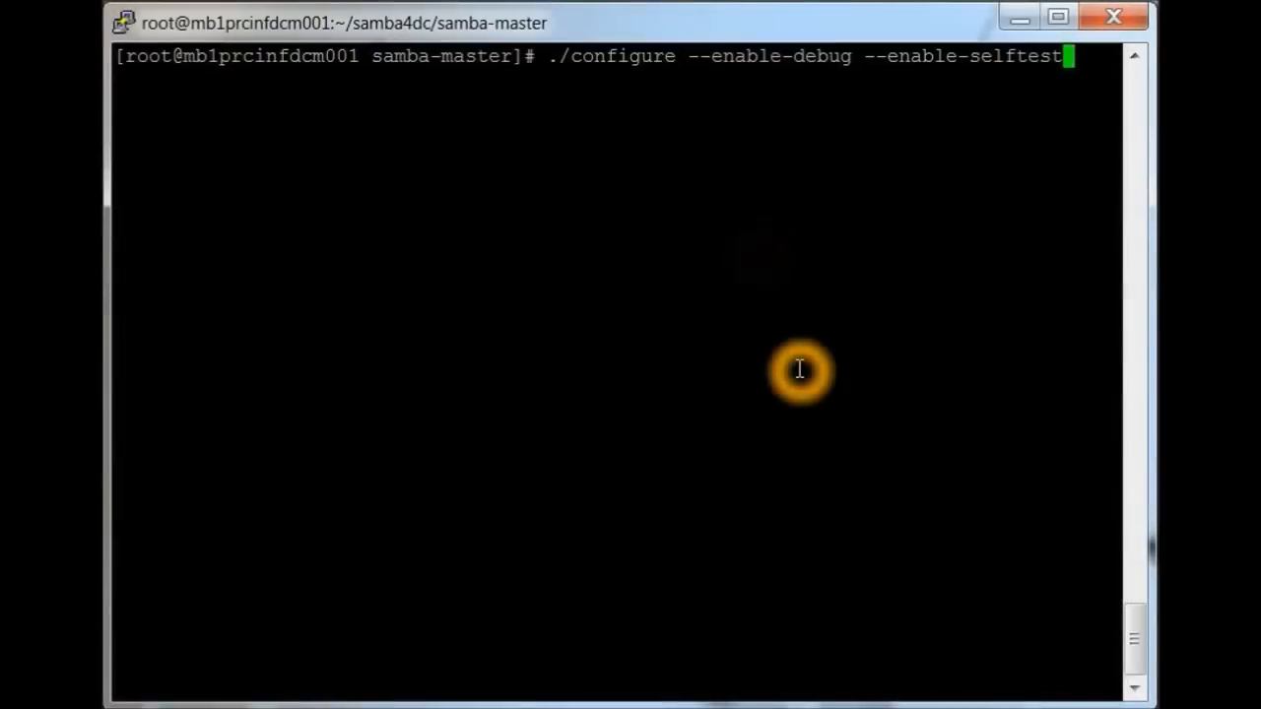
key("Return")
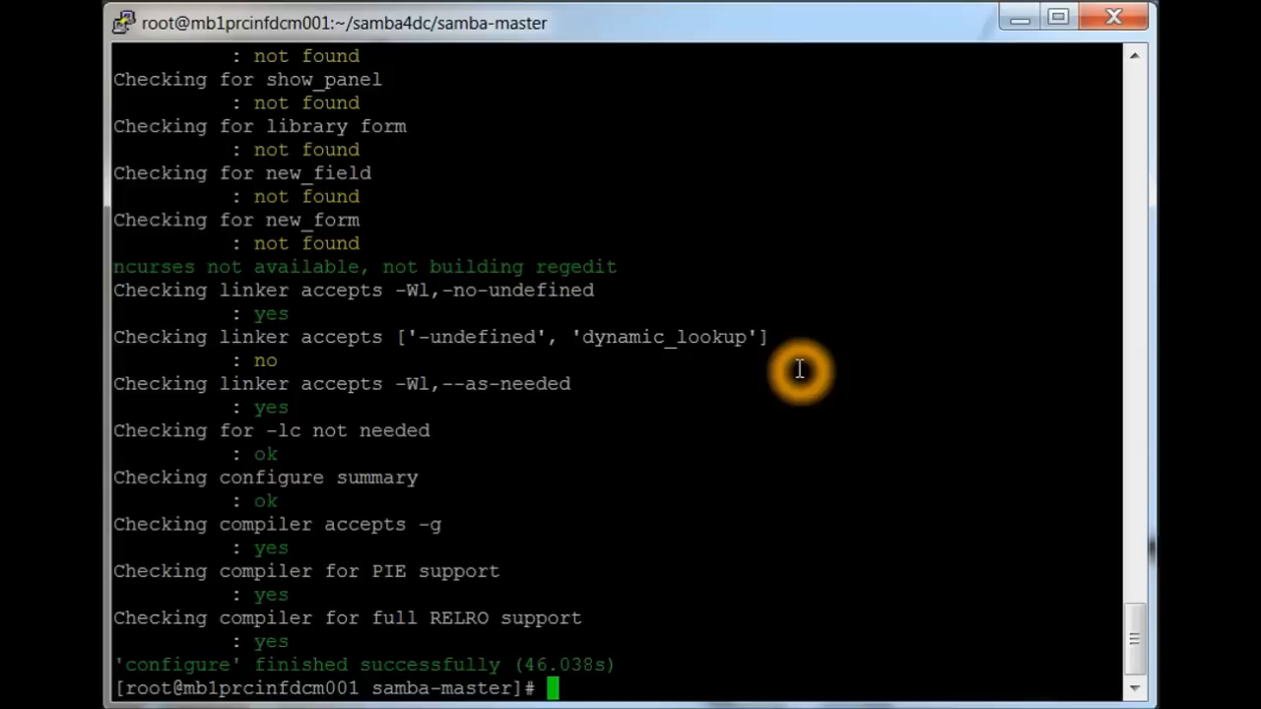
- Run make in samba-master to build all 3853 targets successfully
type("m")
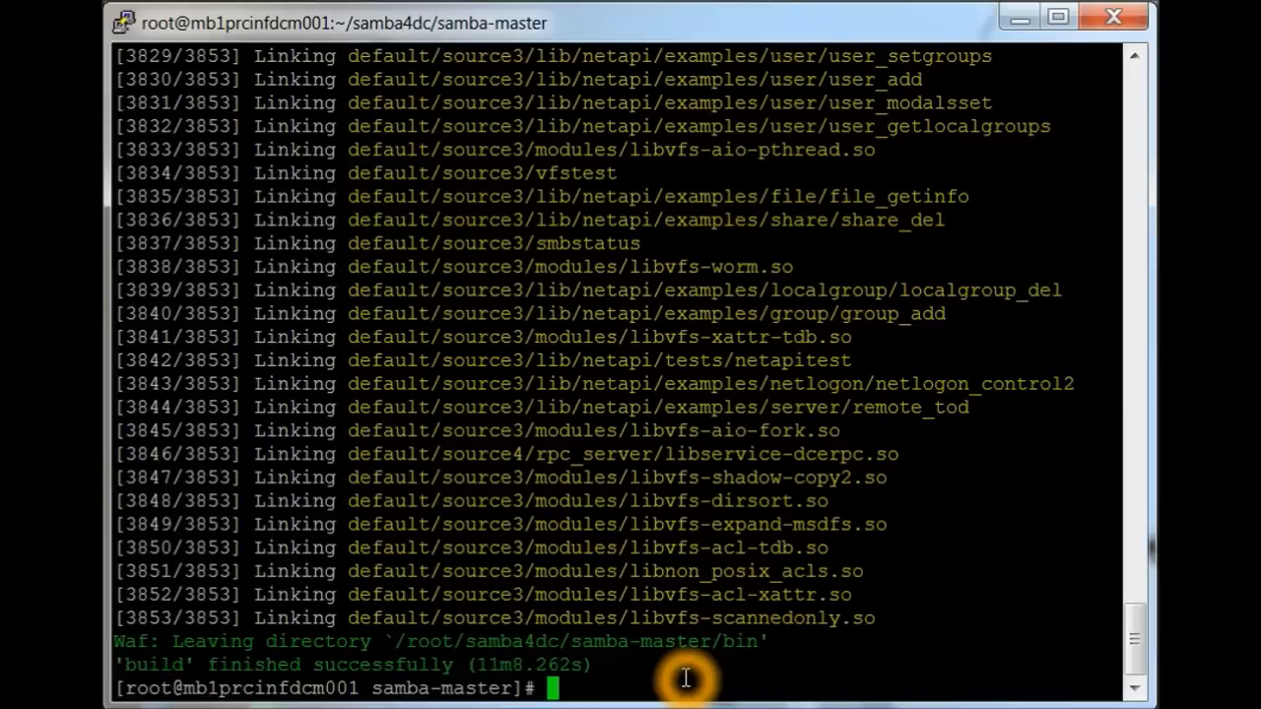
- Run make install into /usr/local/samba, then move to its bin folder and clear the screen
type("make")
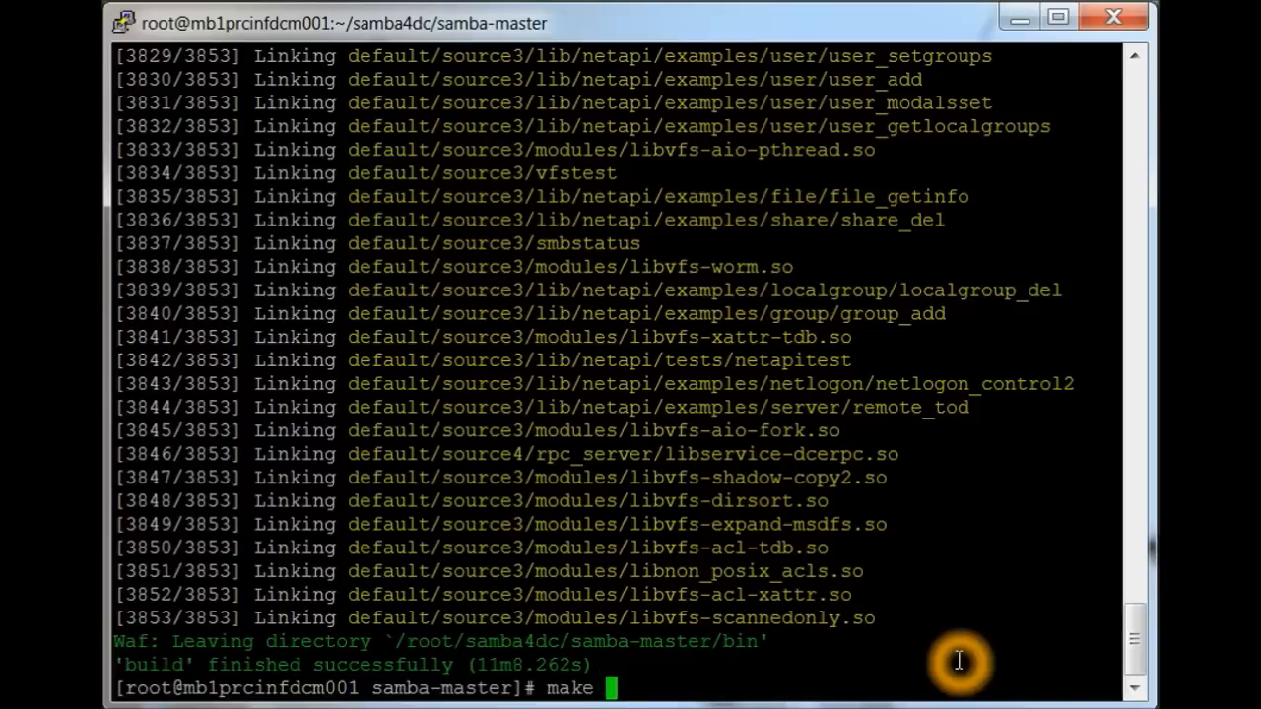
type("install")
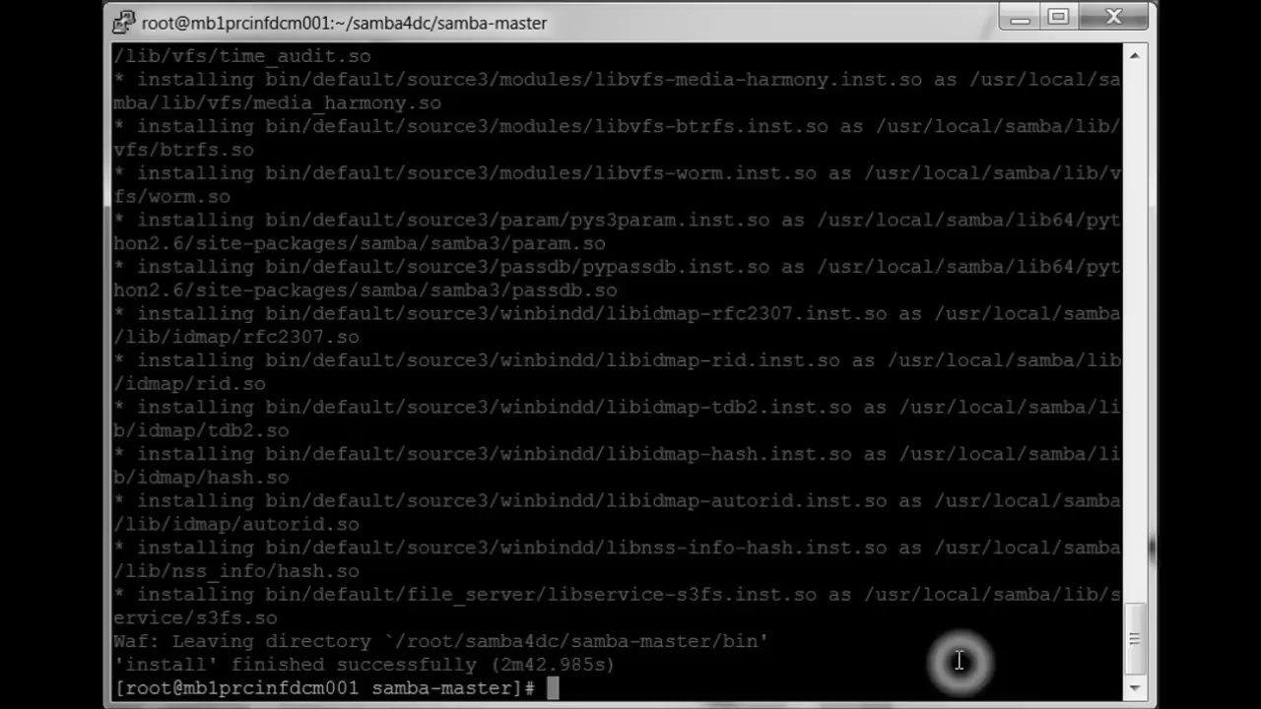
type("clear")
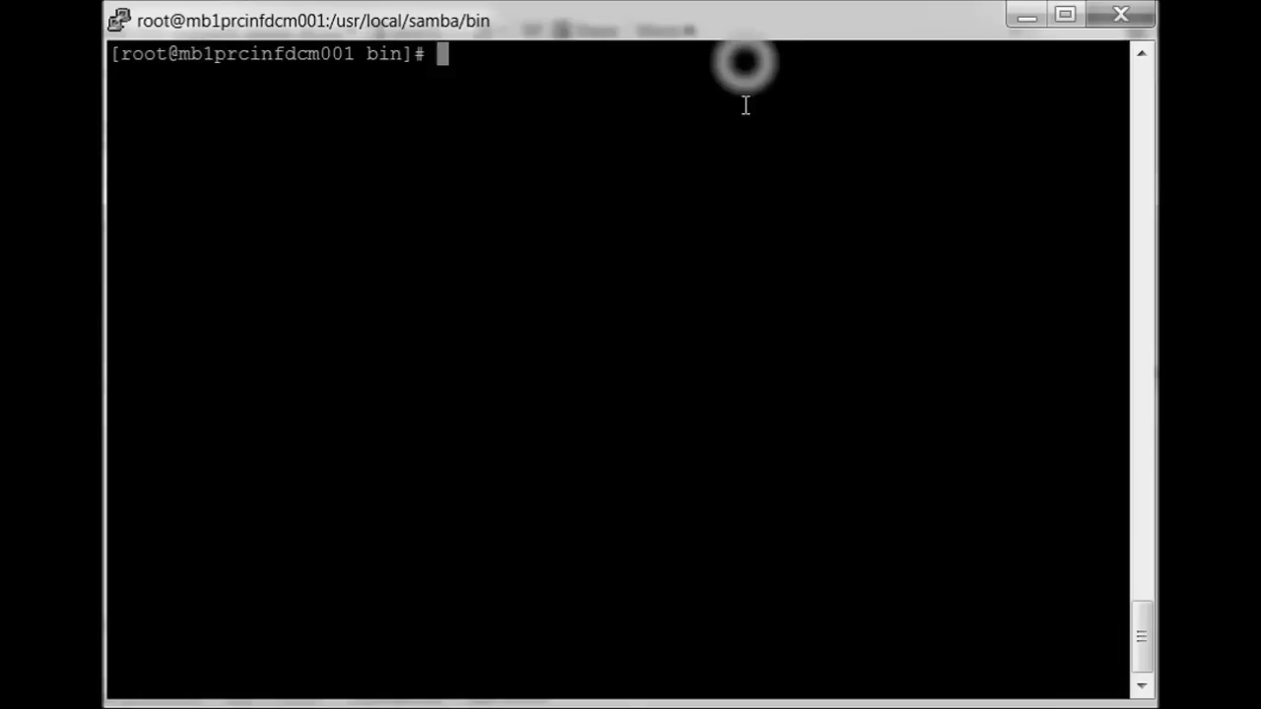
- Launch samba-tool domain provision --interactive --use-ntvfs, accepting the BINGLAB.LAN defaults
type("clear")
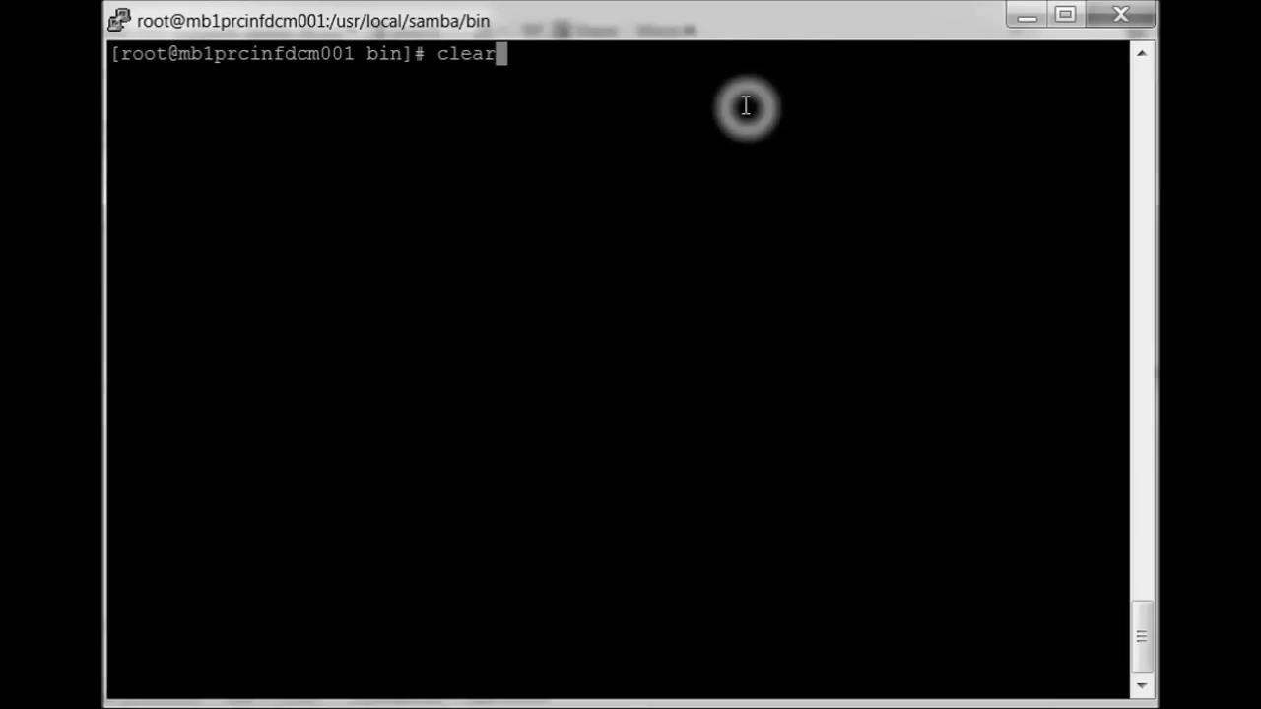
type("./samba-tool domain provision --interactive --use-ntvfs")
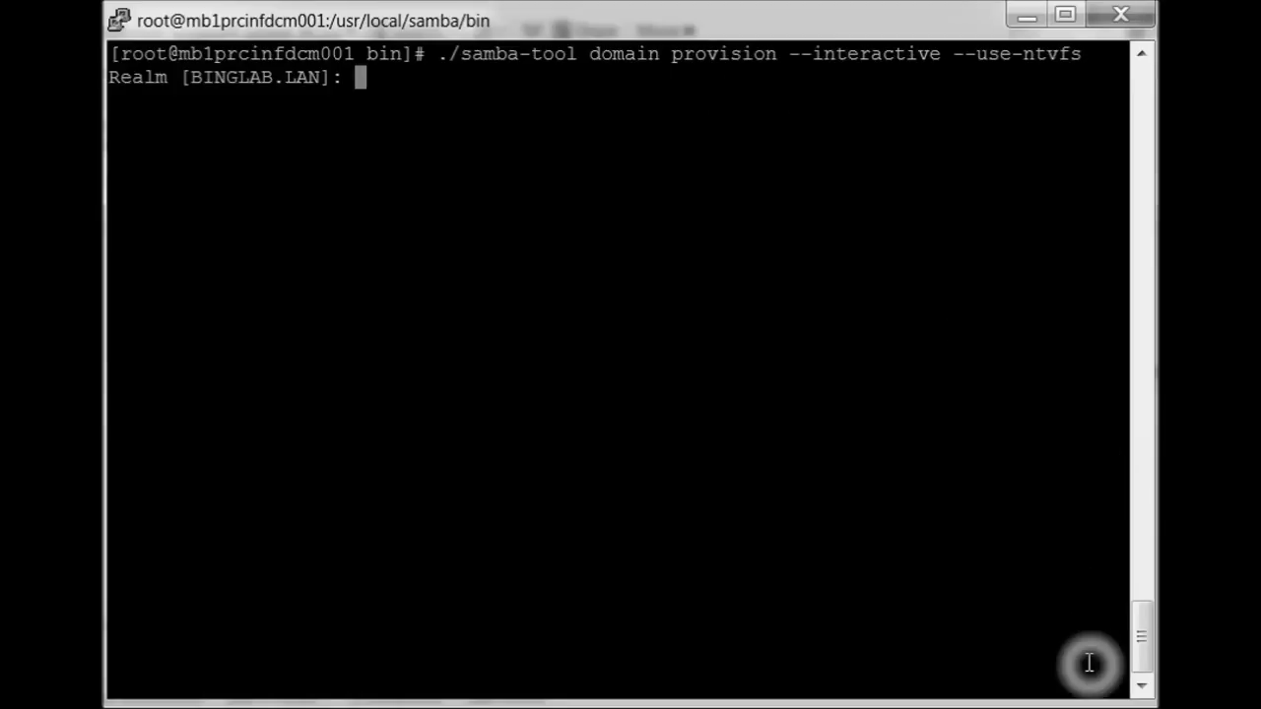
mouse_move(870, 511)
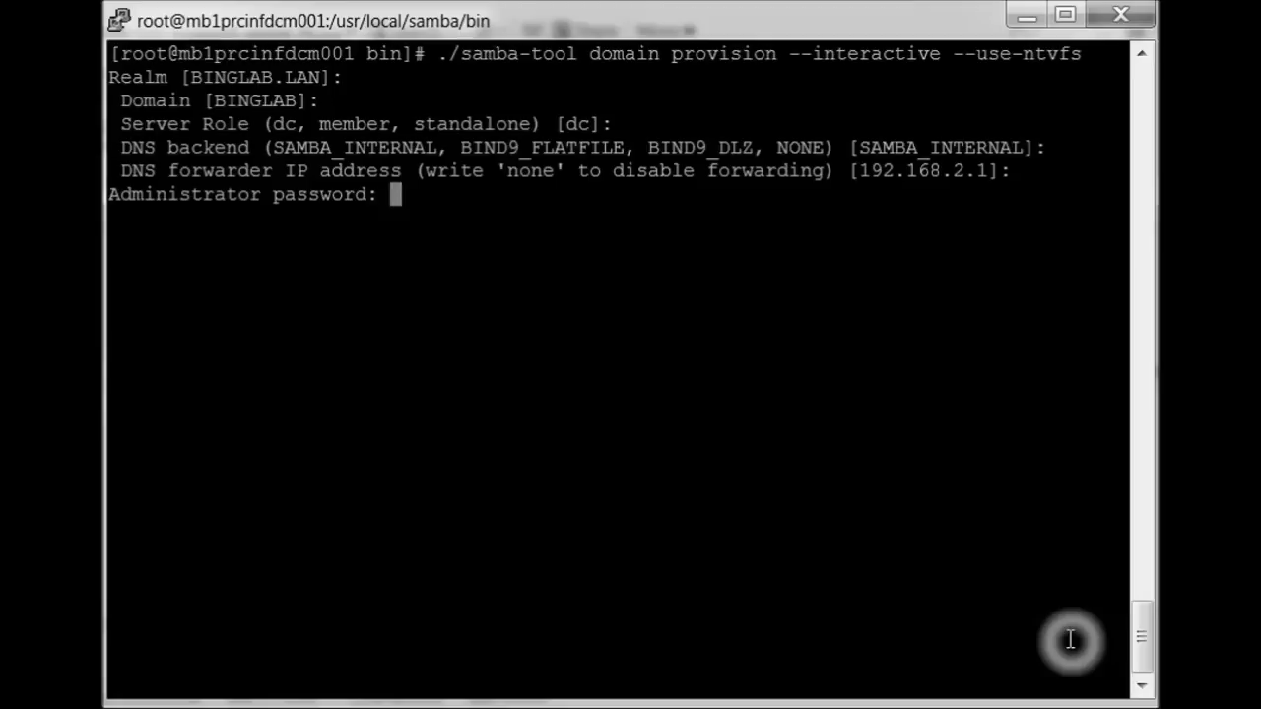
key("Enter")
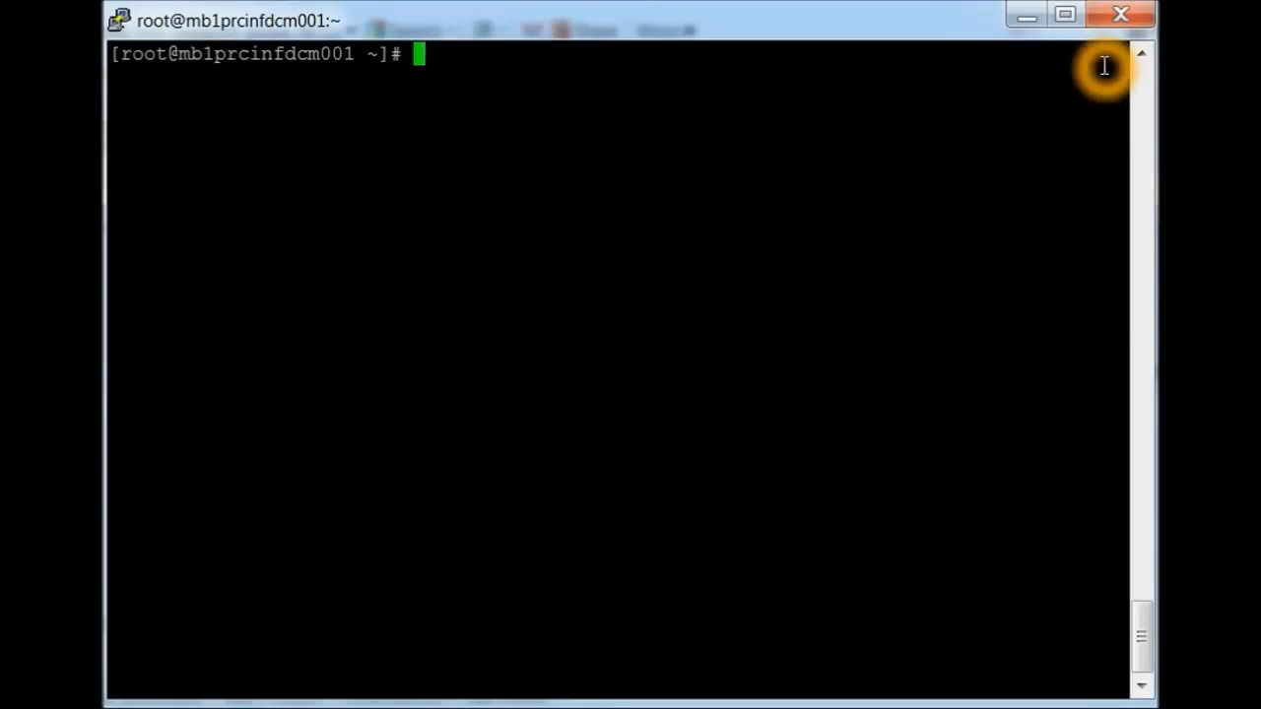
mouse_move(864, 103)
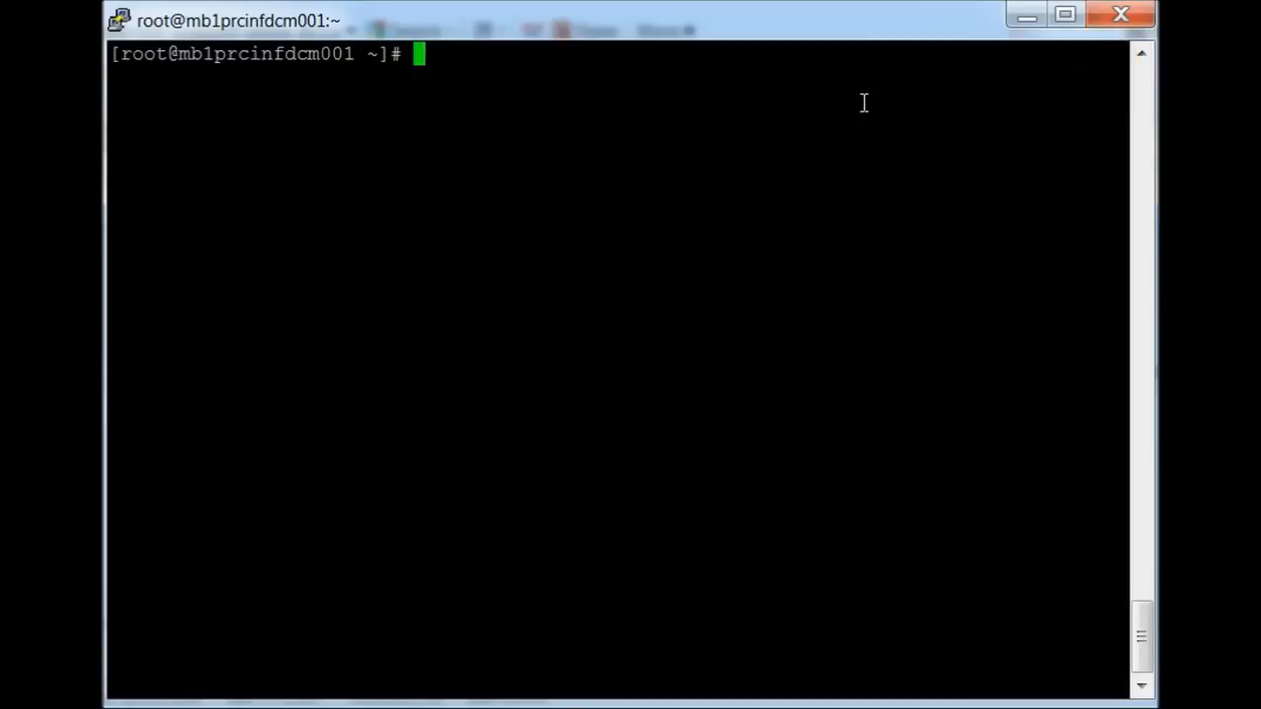
- Try launching Samba with the relative path ./usr/local/samba/sbin/samba from root's home
left_click(806, 128)
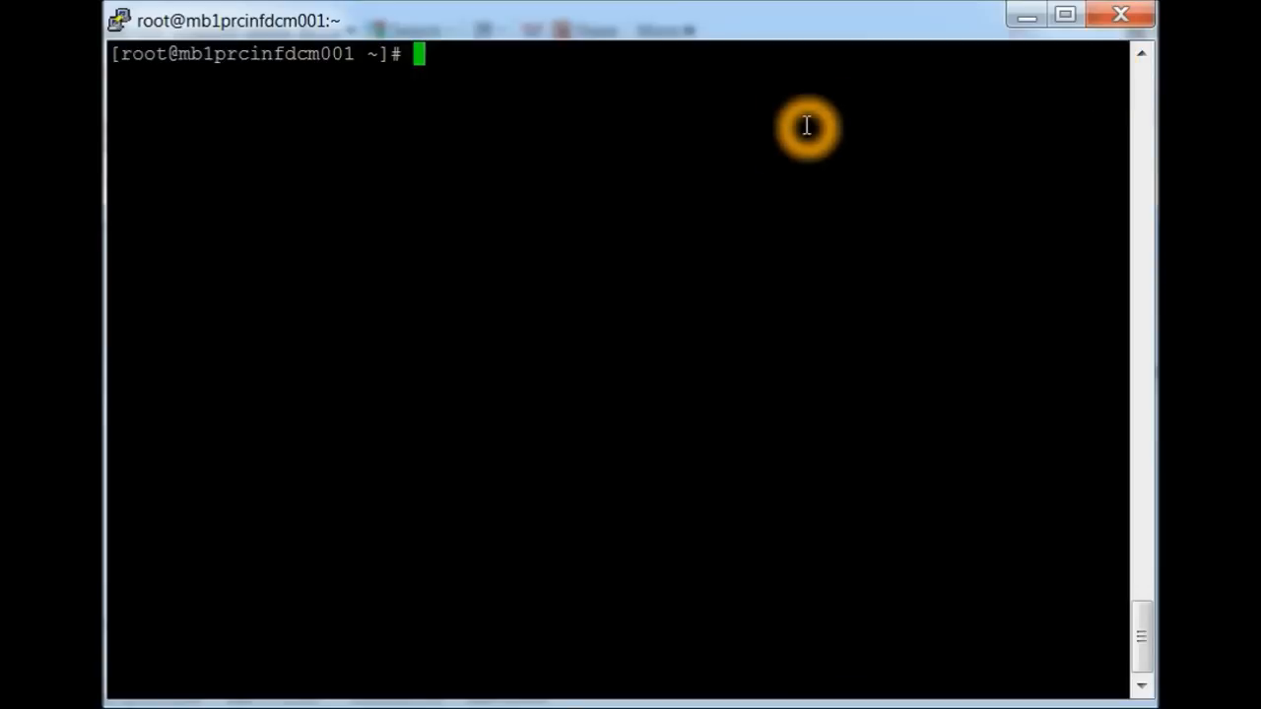
type("./usr")
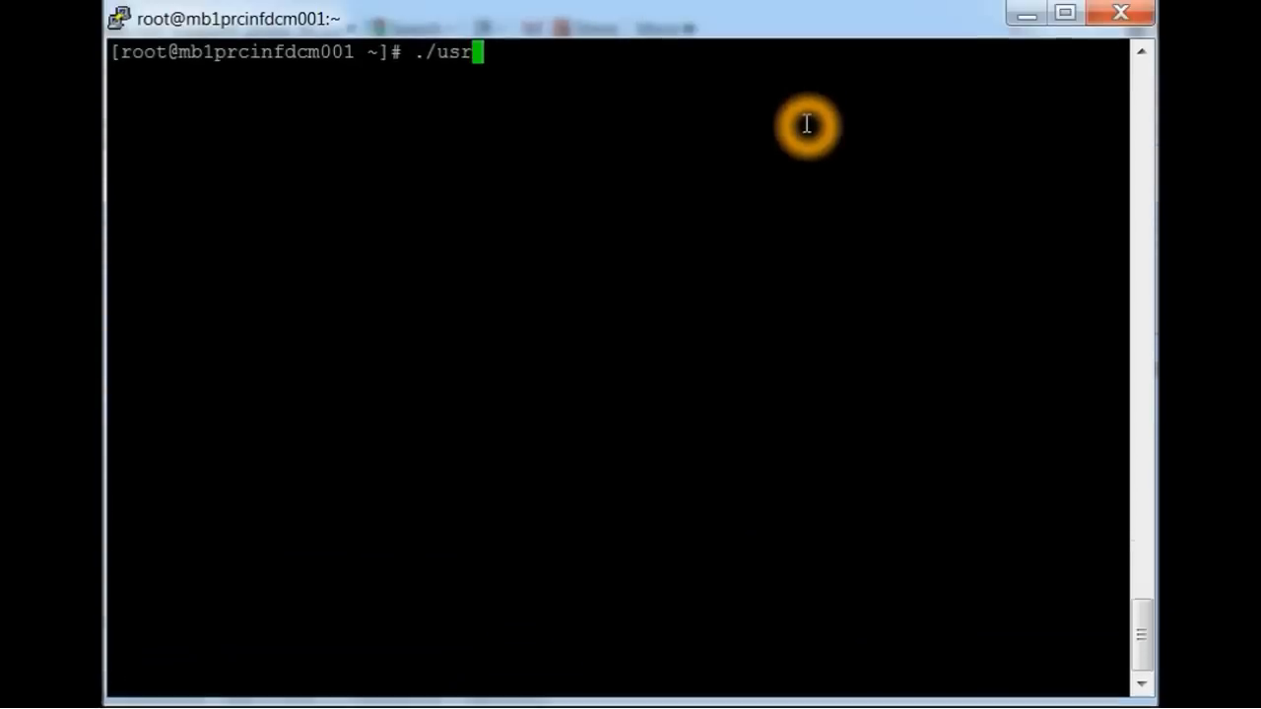
type("/local")
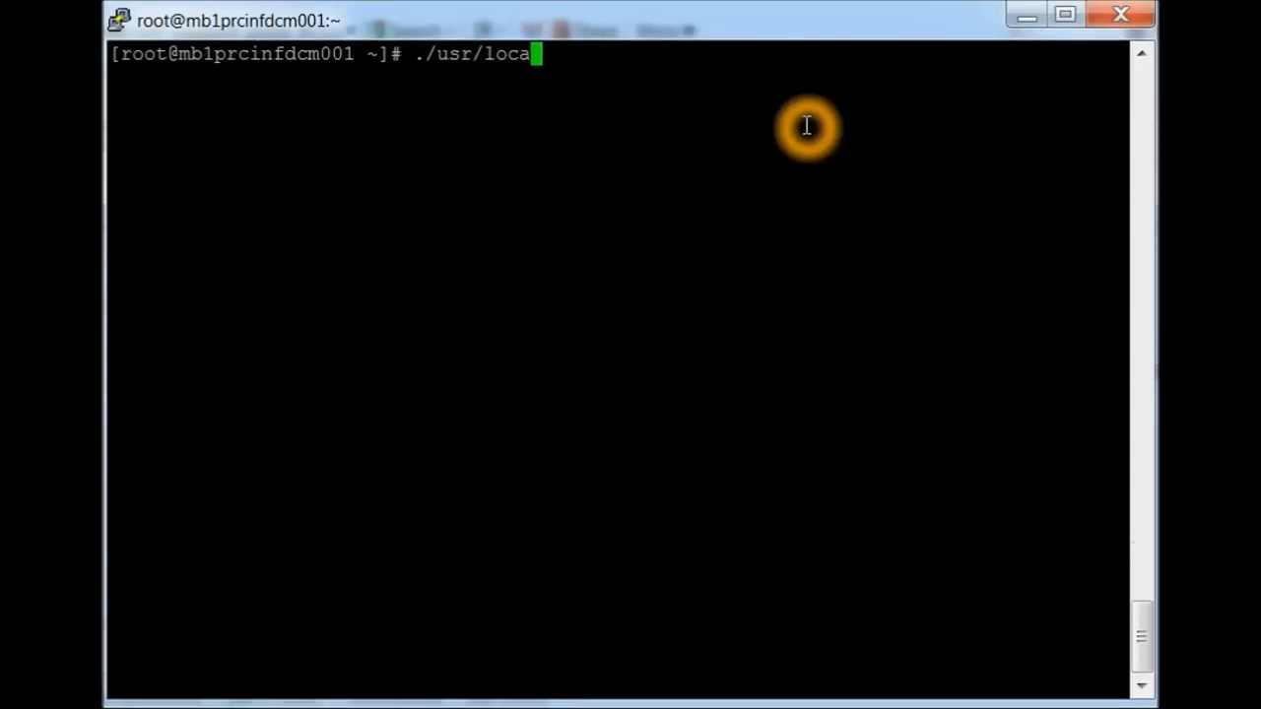
type("l/")
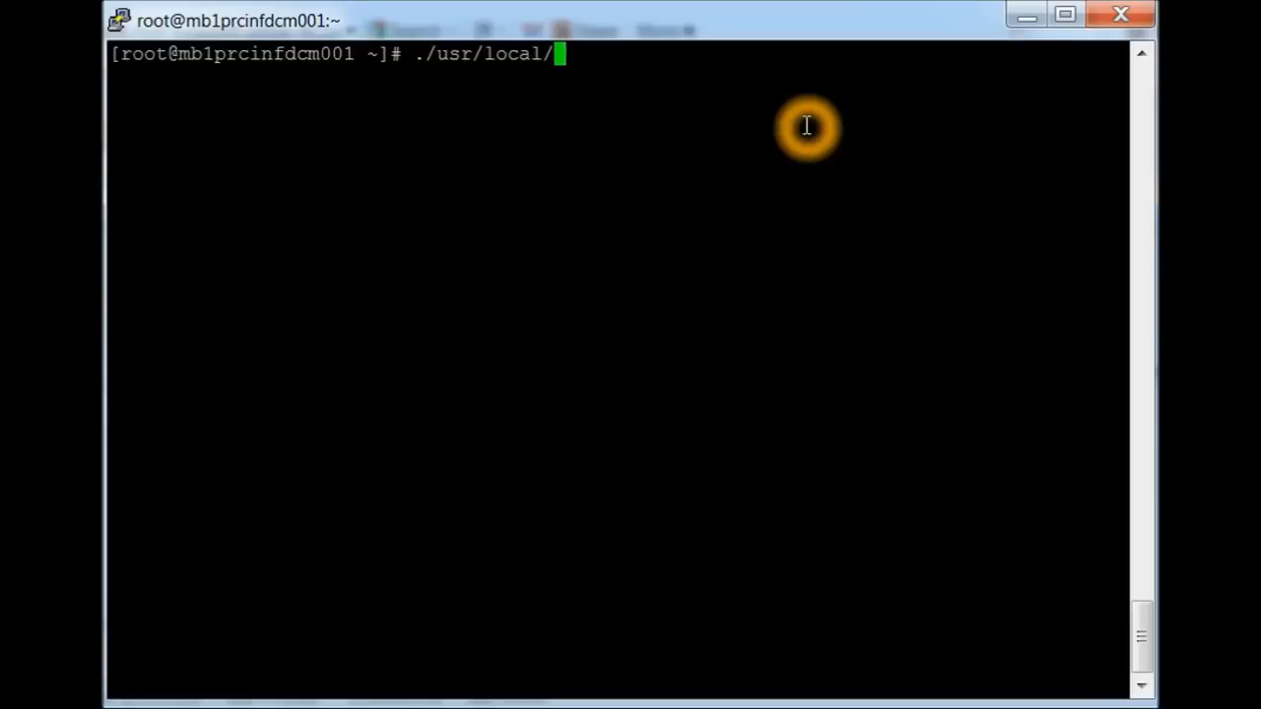
type("samba")
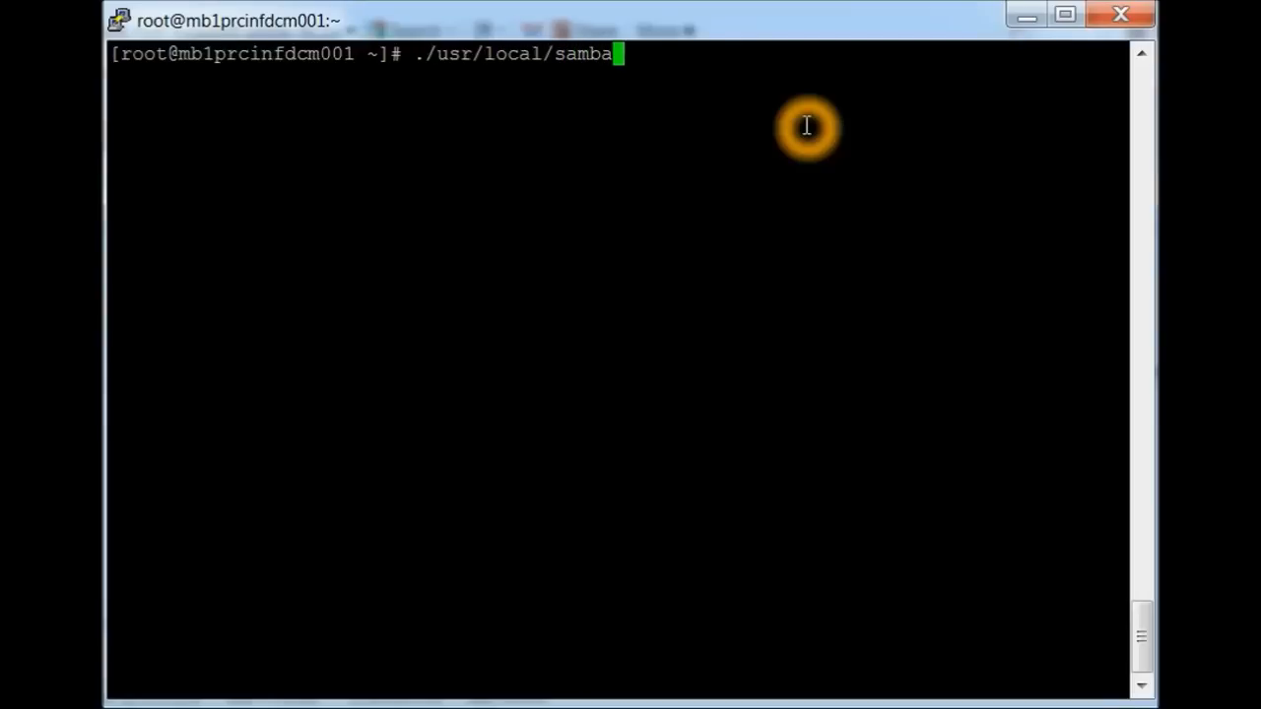
type("/")
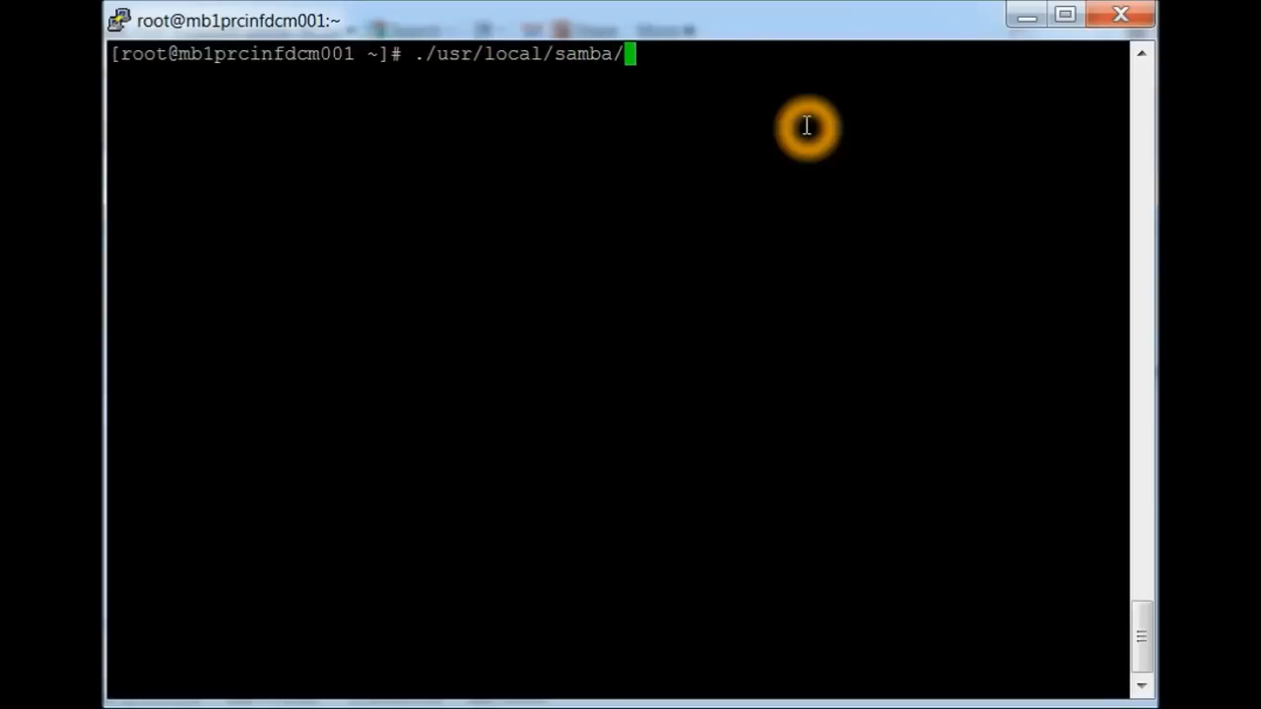
type("sbin/s")
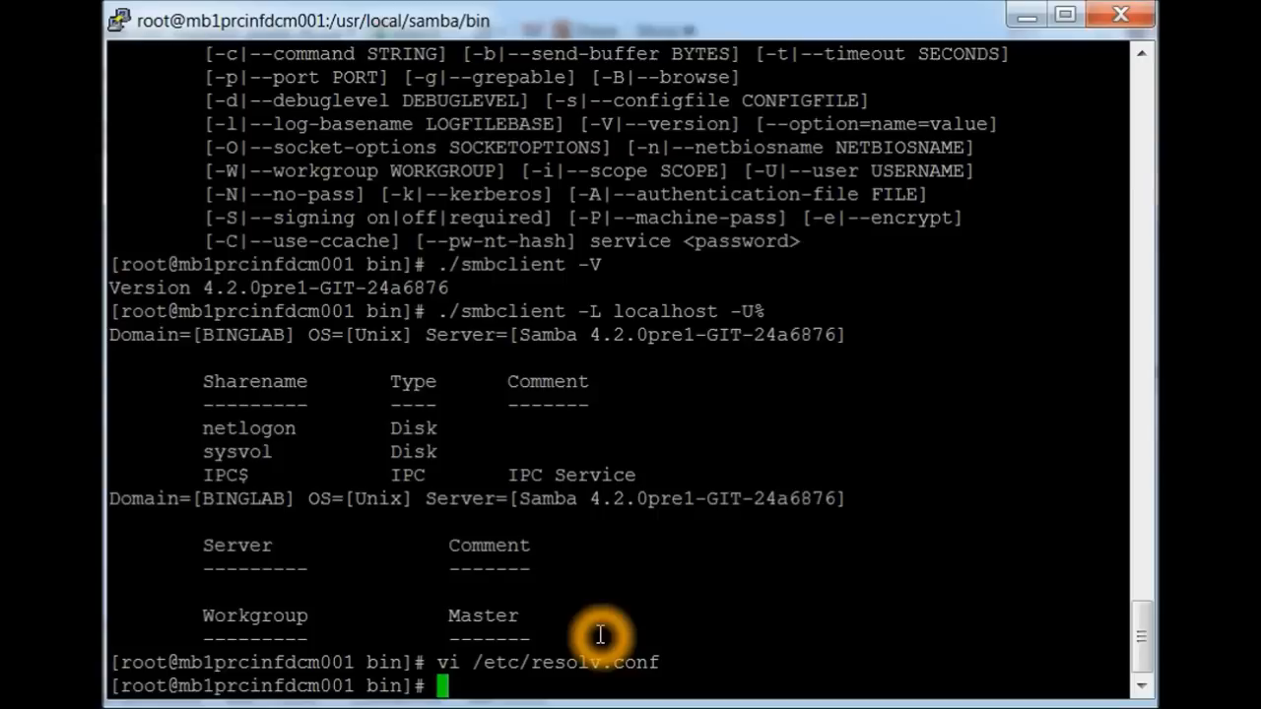
- After the 'No such file or directory' error, begin a cd toward the Samba install directory
type("vi /etc/sysc")
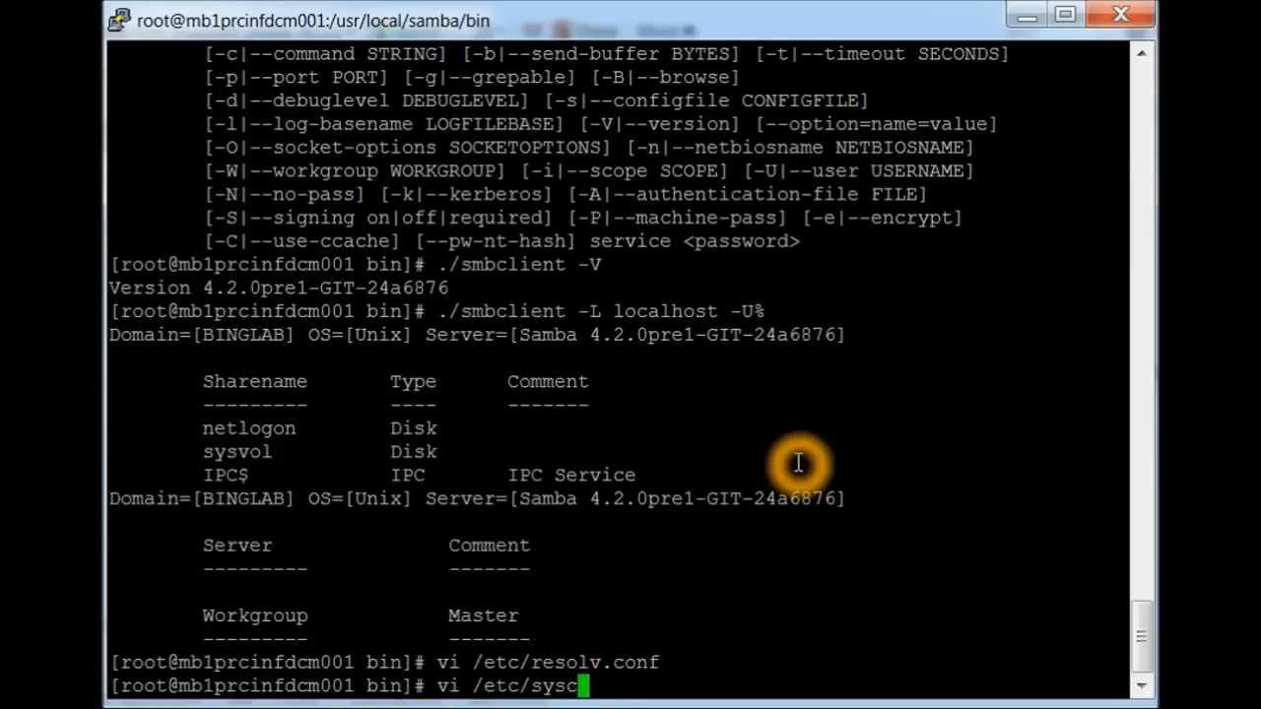
type("onfig/network-scripts/")
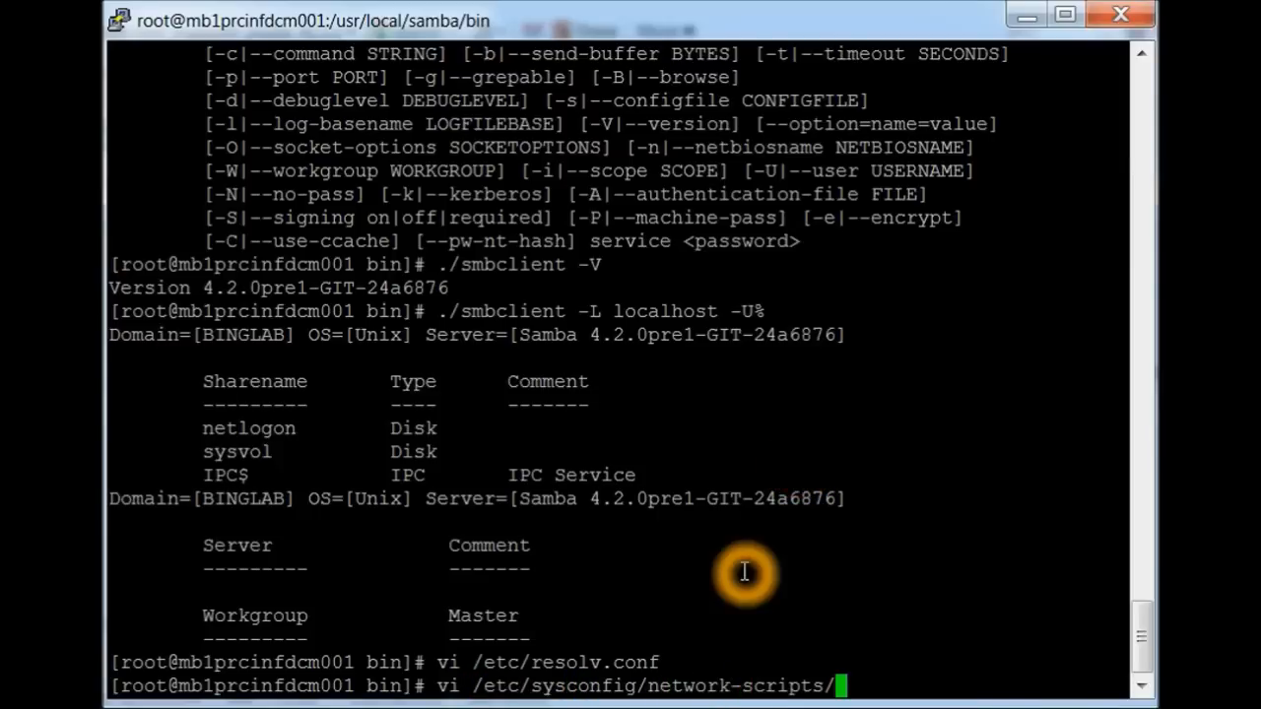
type("ifc")
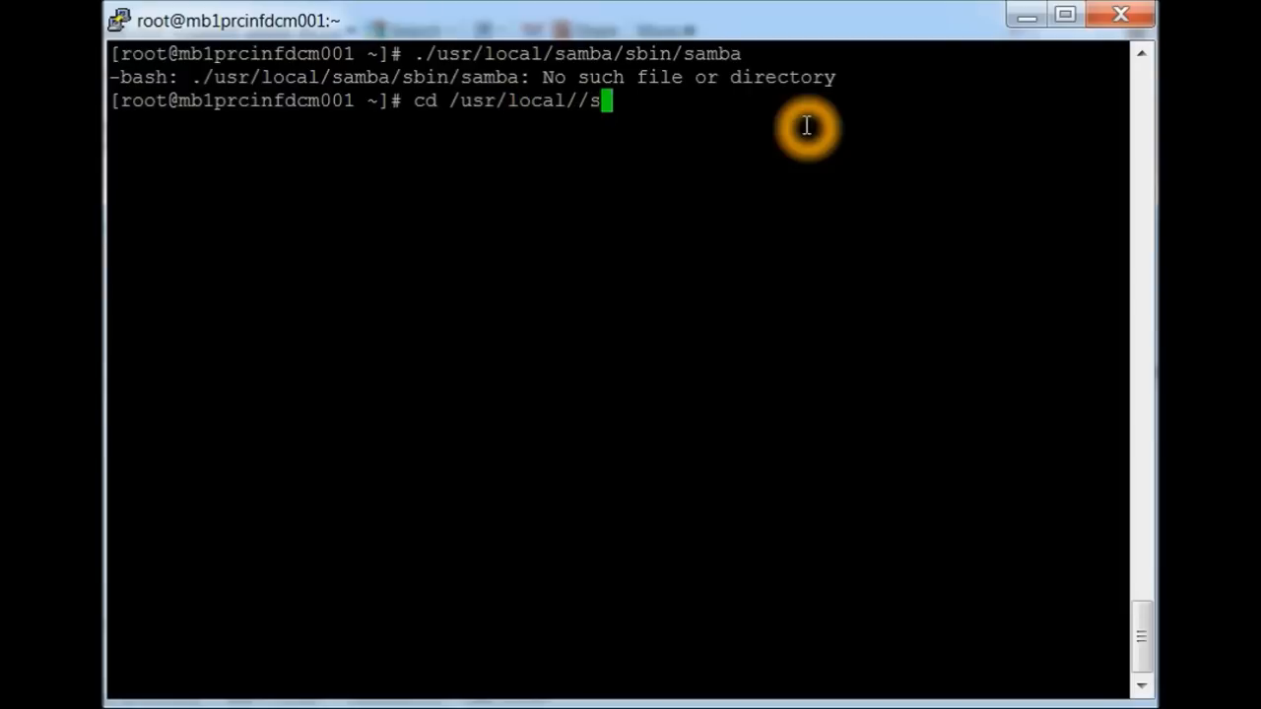
- Start ./samba from /usr/local/samba/sbin and confirm version 4.2.0pre1-GIT-24a6876 with -V
type("a")
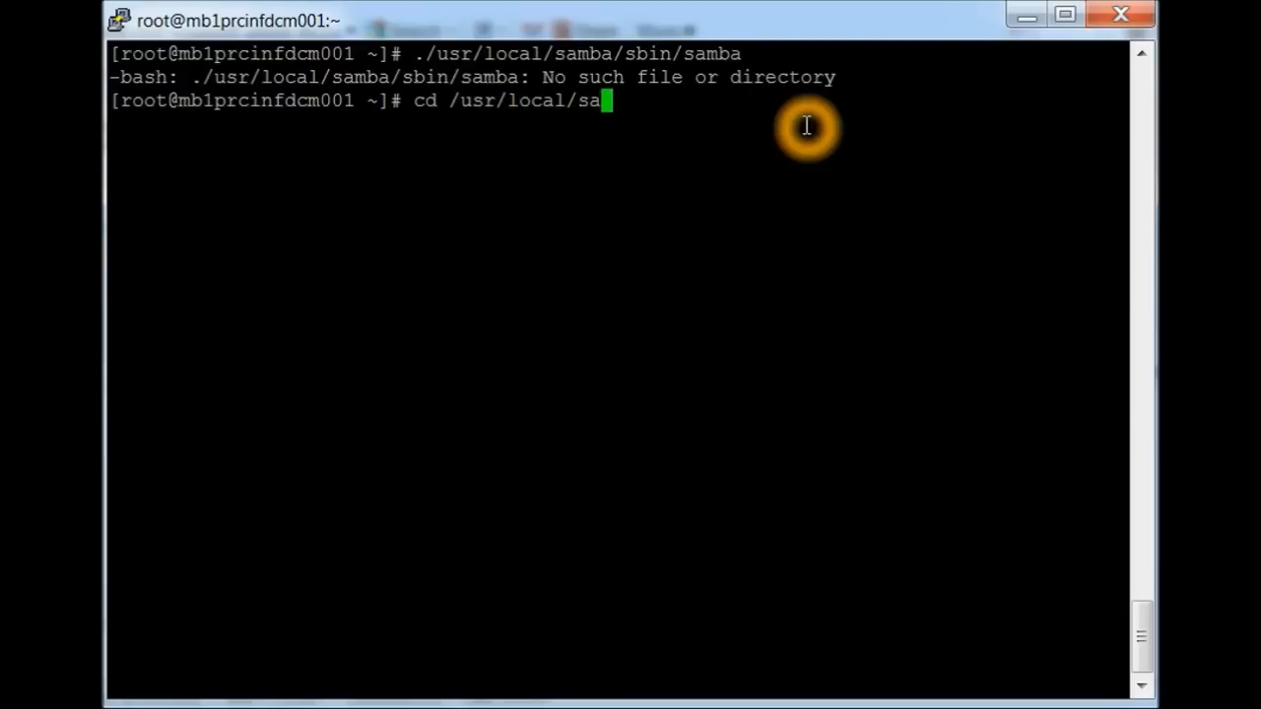
type("mba/")
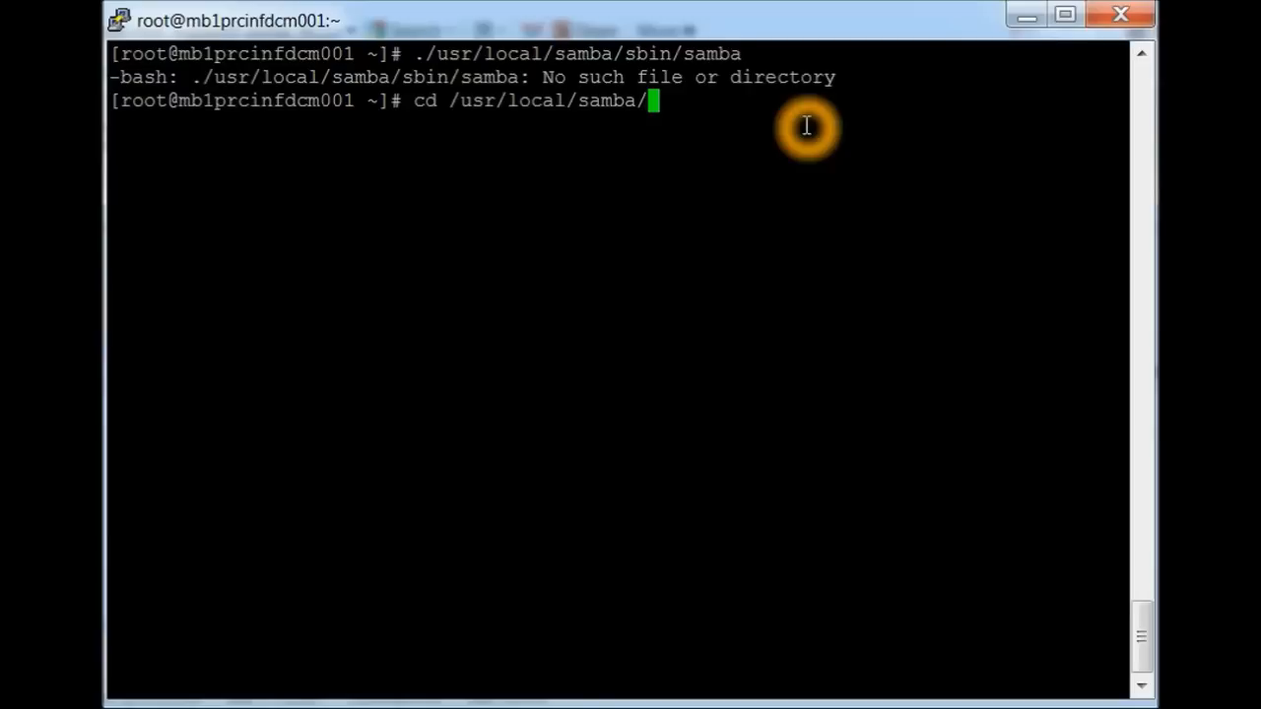
type("sbin/")
type("ls")
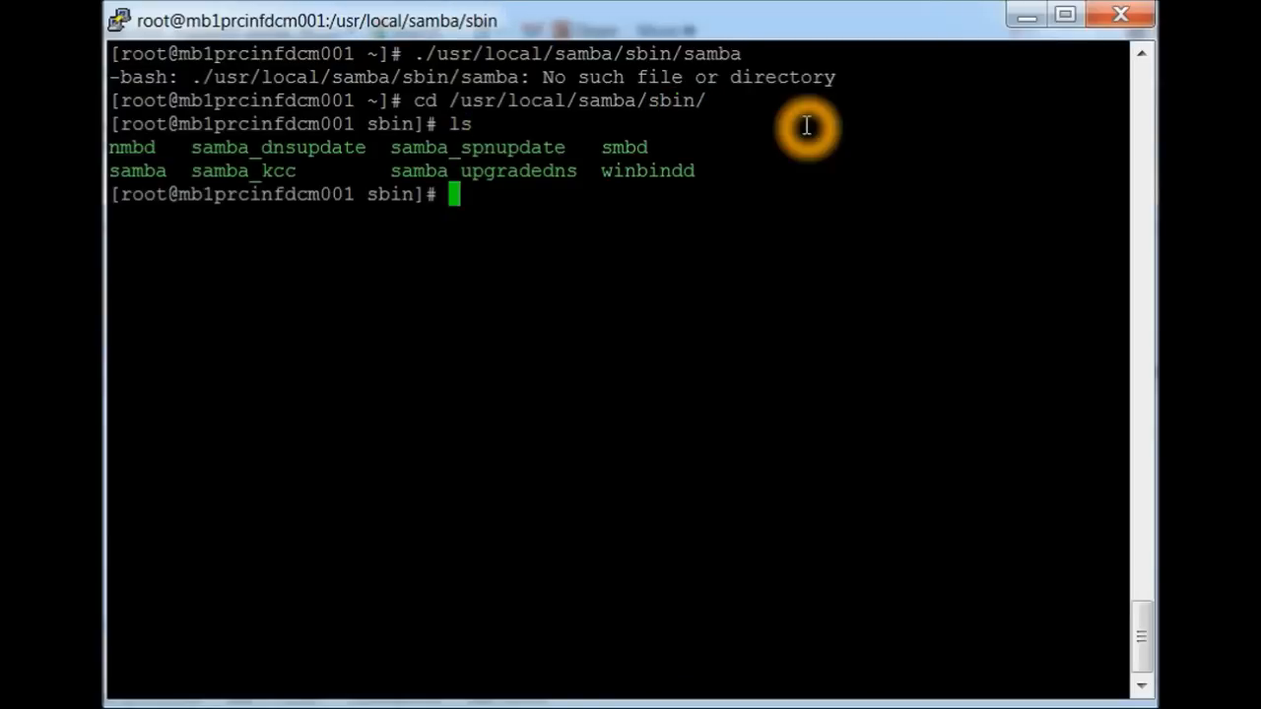
type("./samba")
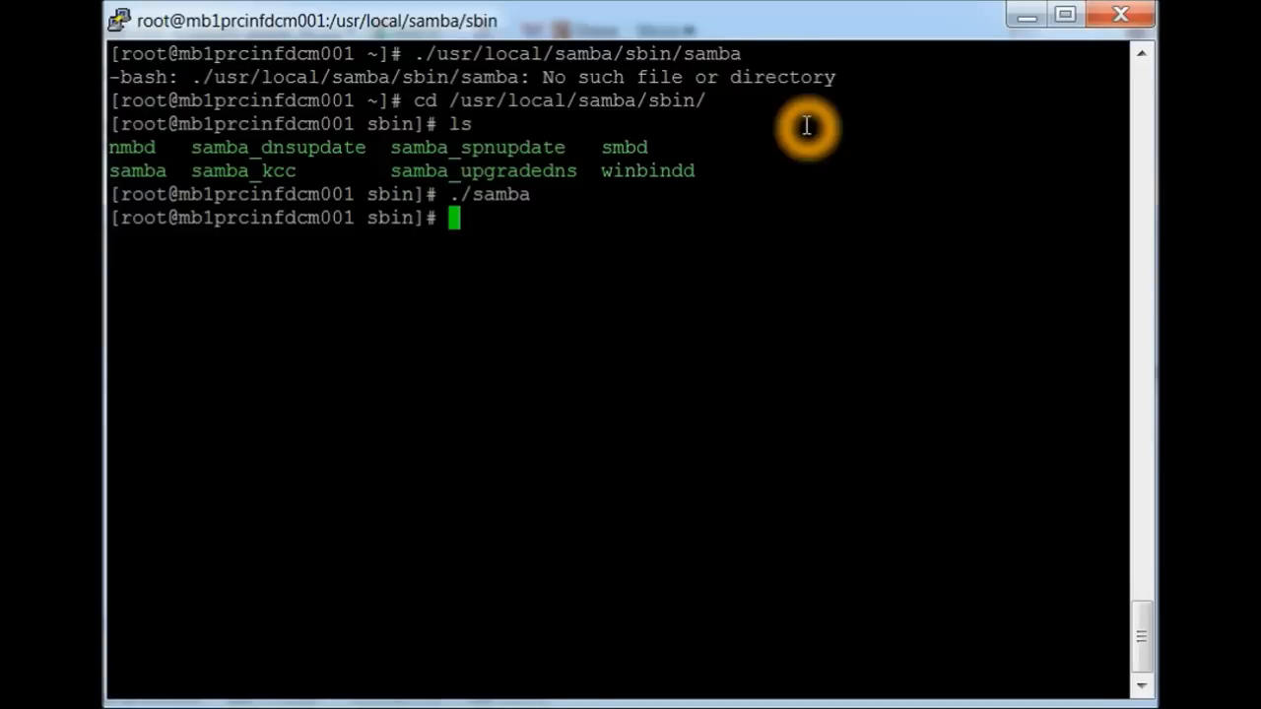
type("./samba -V")
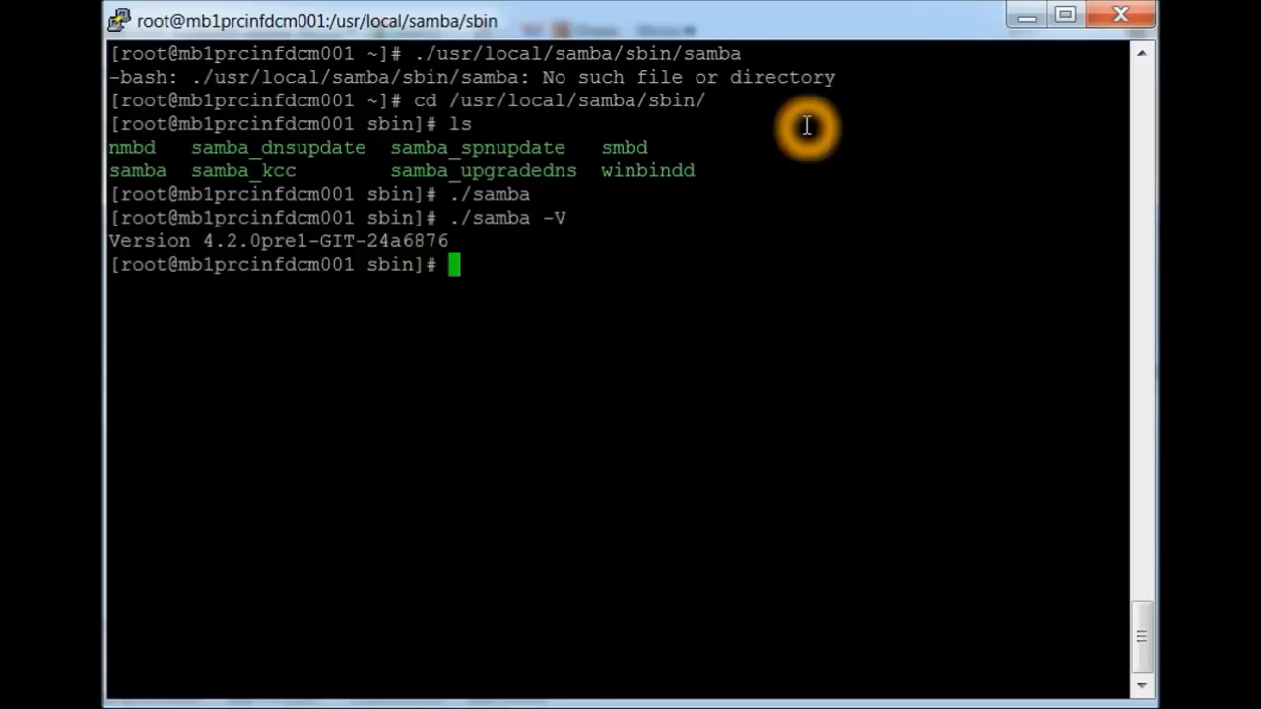
type("./samba -V")
type("vi /et")
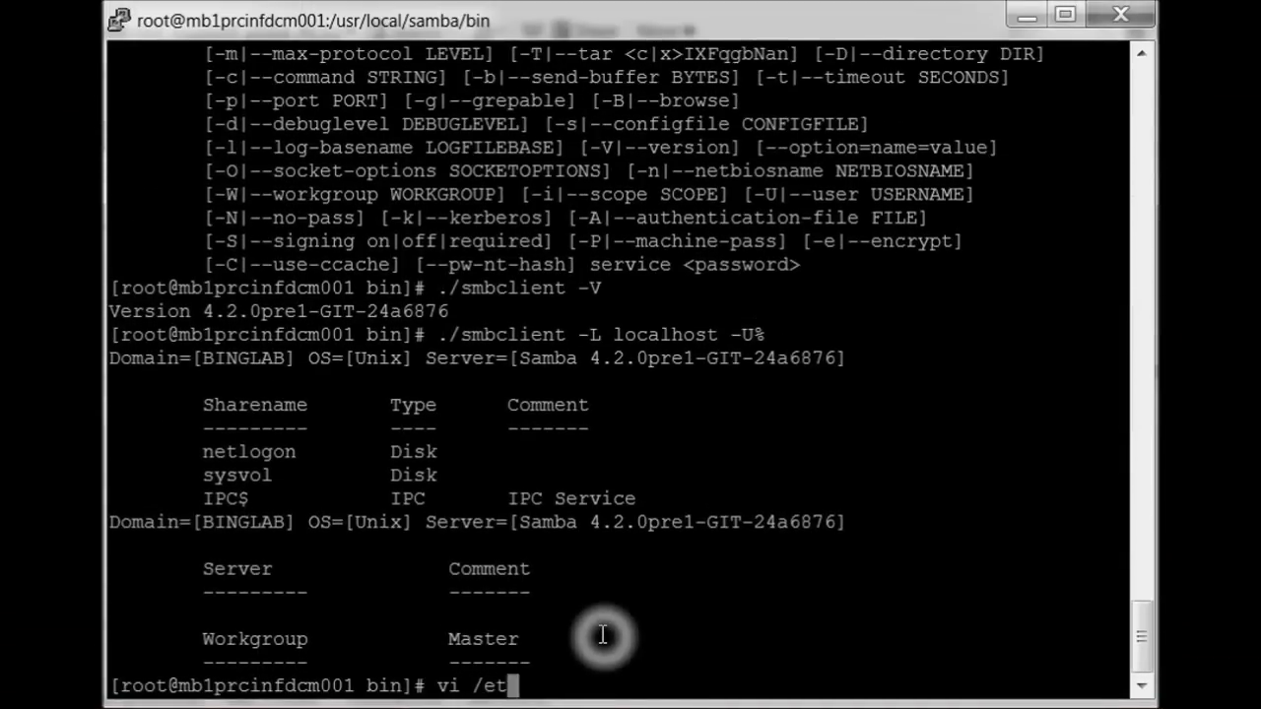
- Set resolv.conf to search binglab.lan with nameserver 192.168.2.15, then reboot the controller
type("c/resolv.conf")
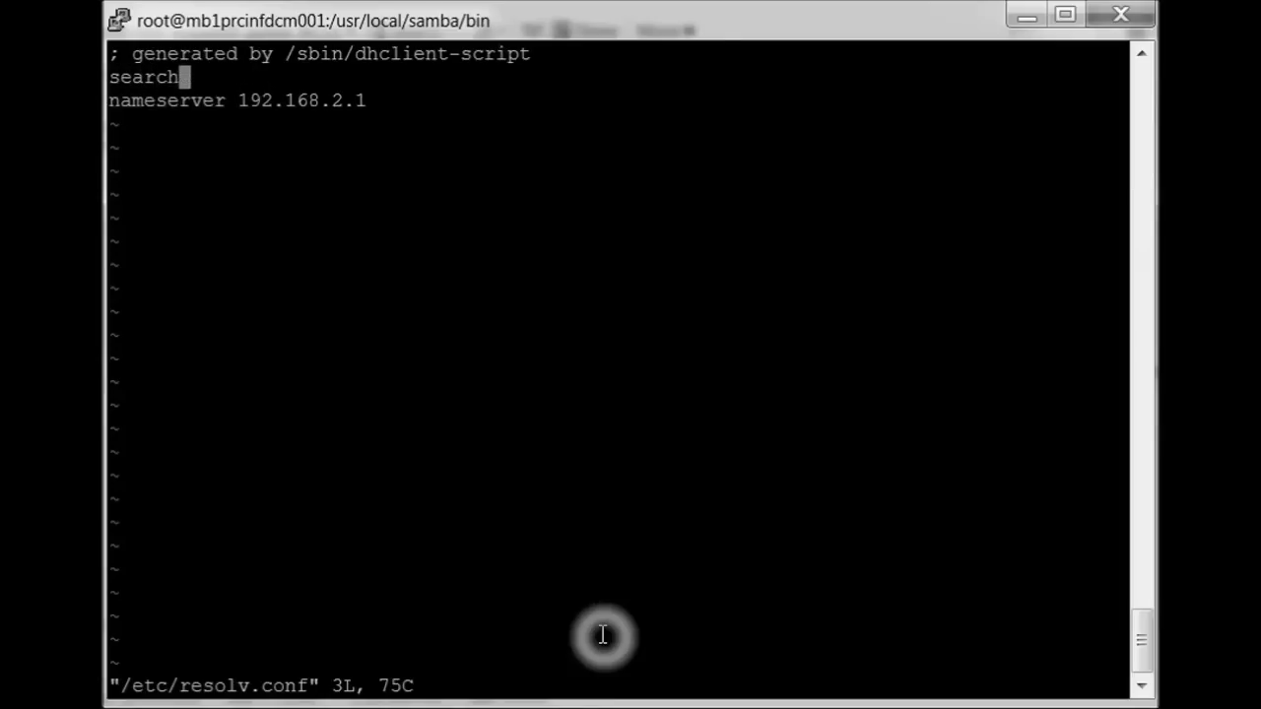
key("i")
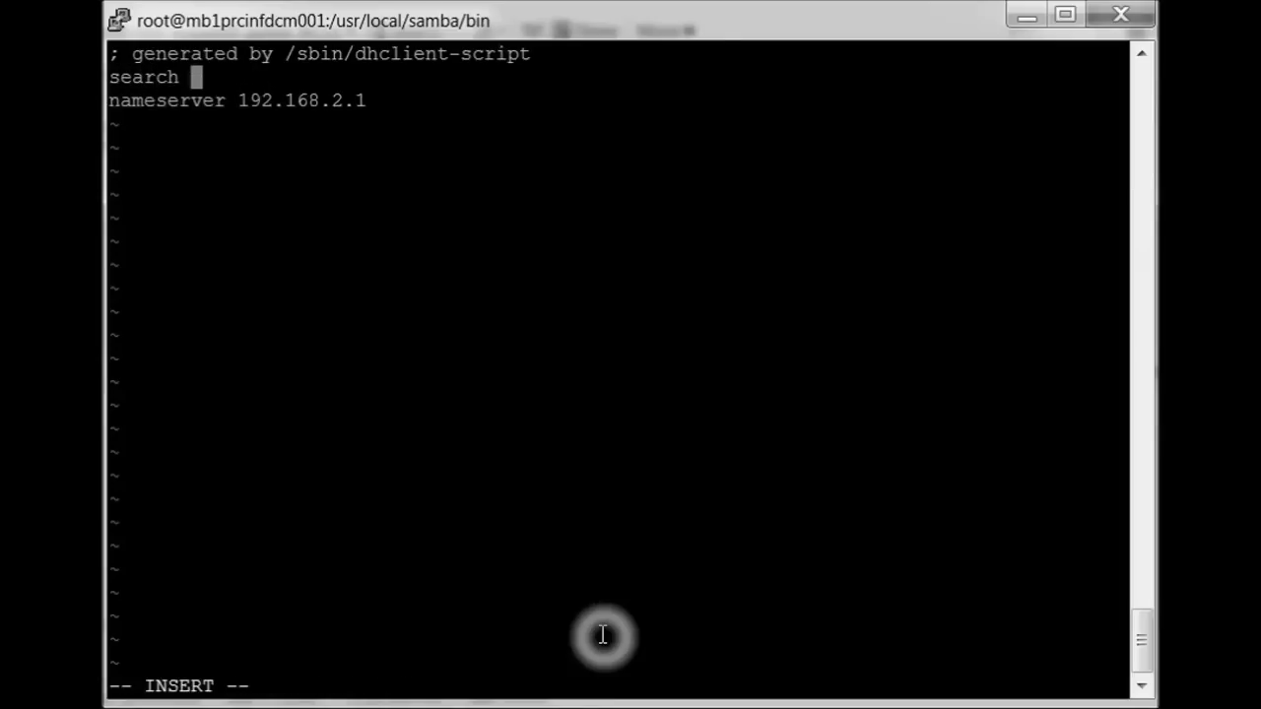
type("bin")
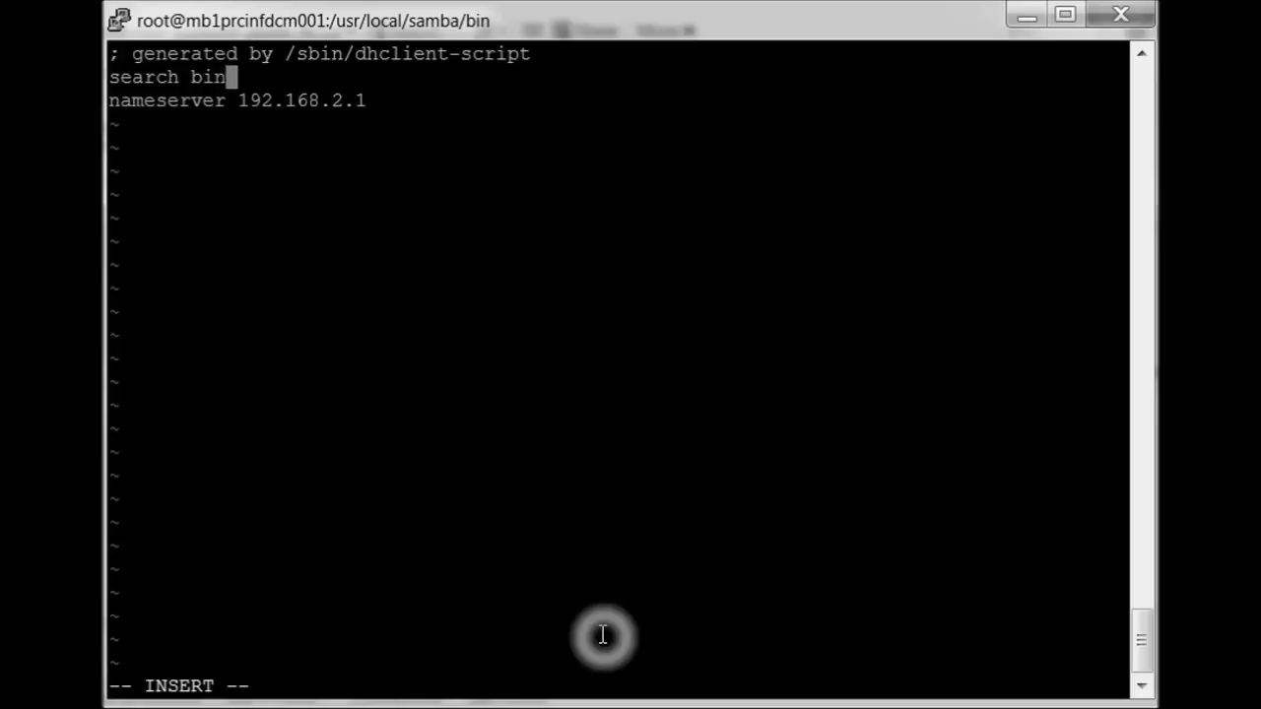
type("lab")
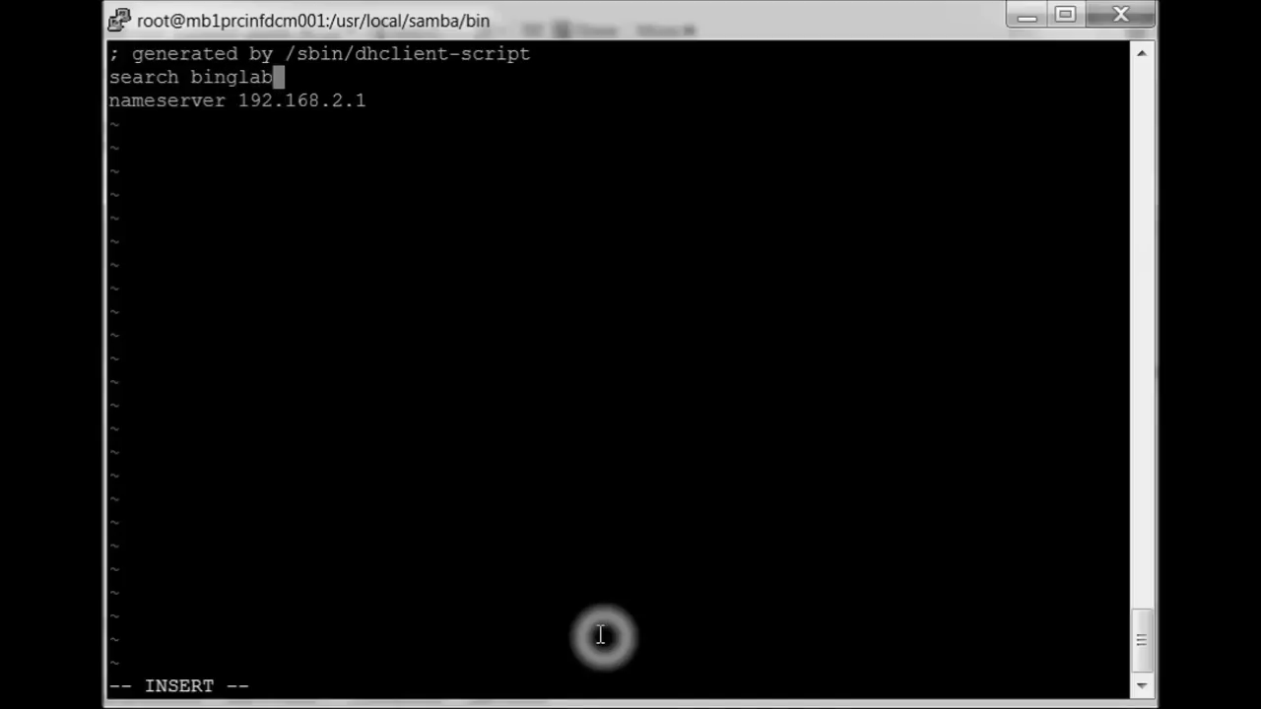
type(".")
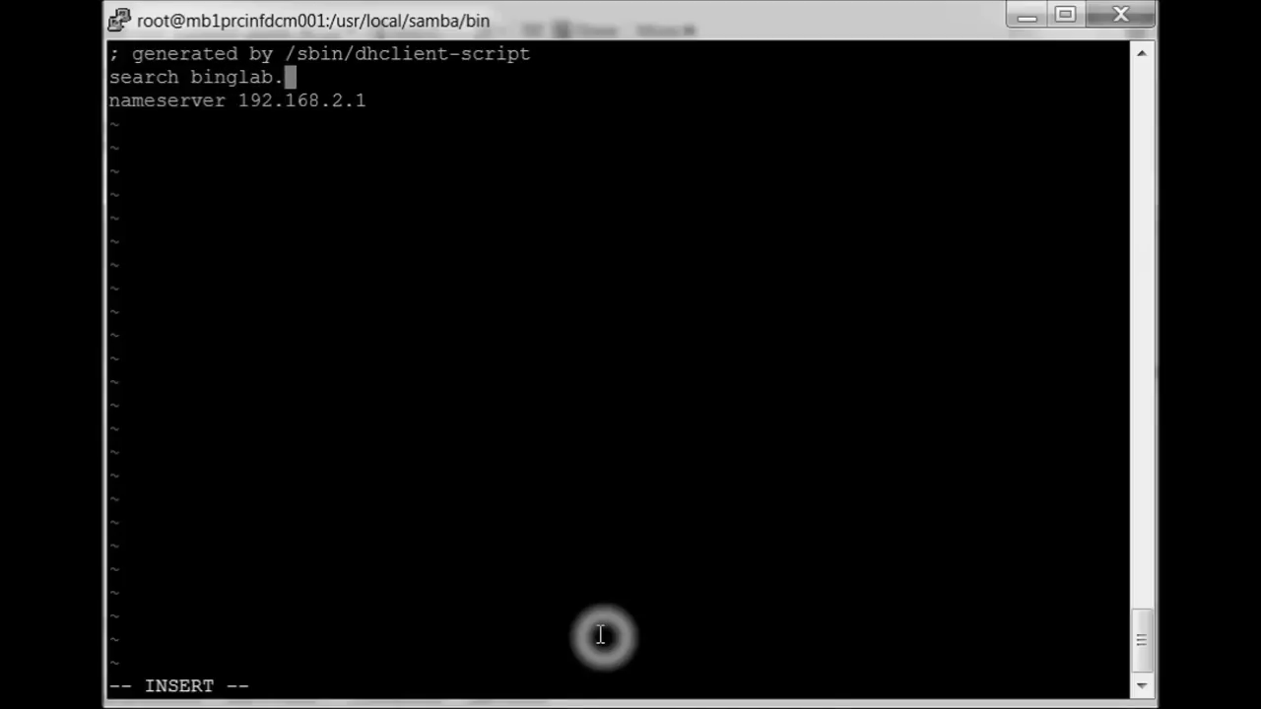
type("la")
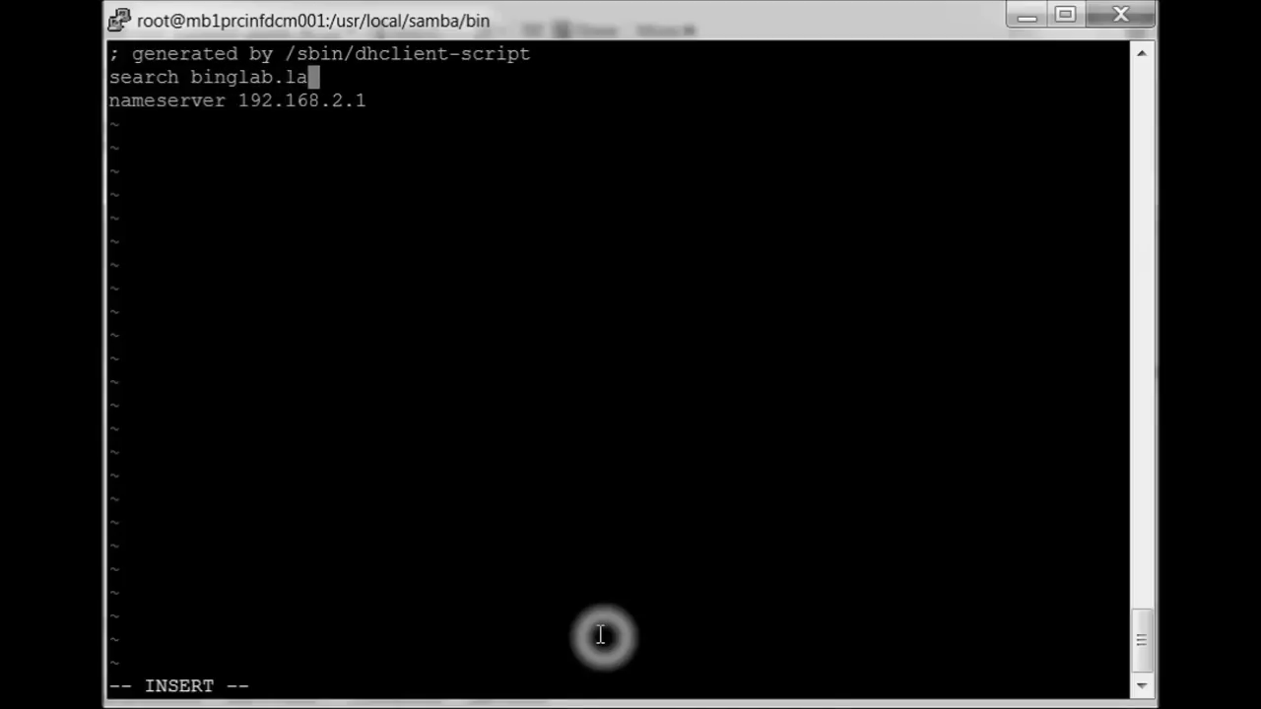
type("n")
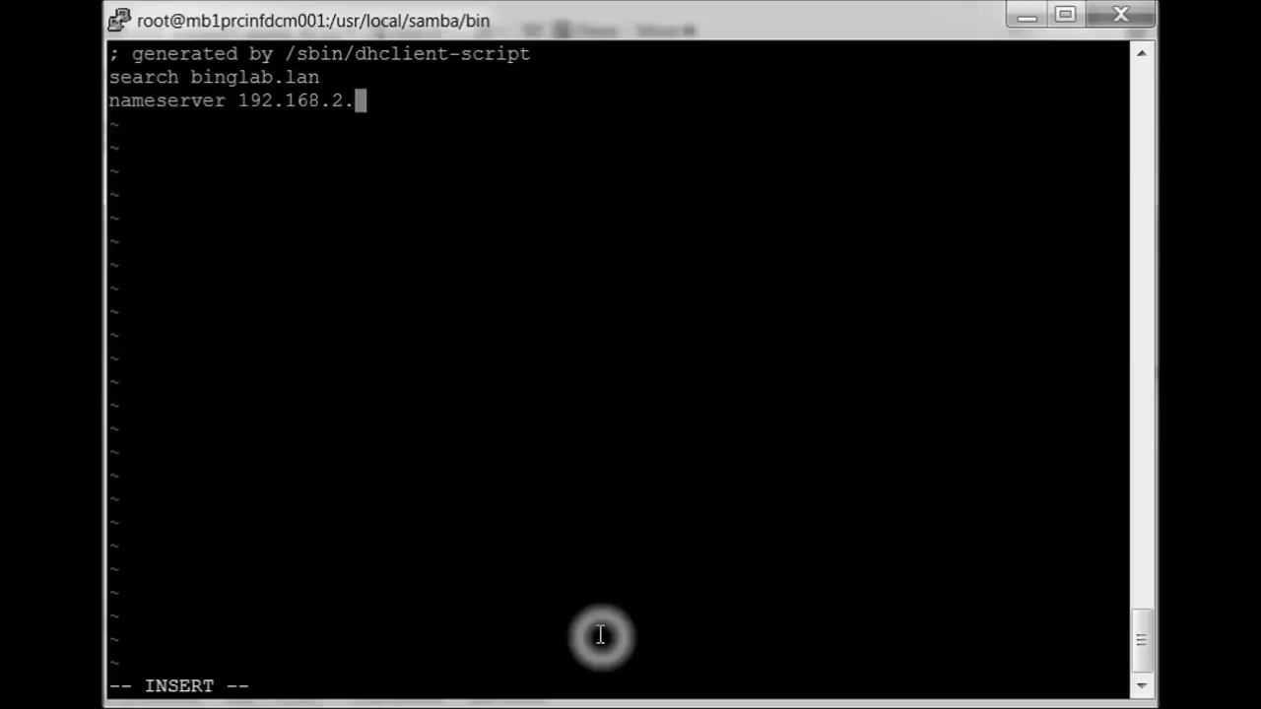
type("15")
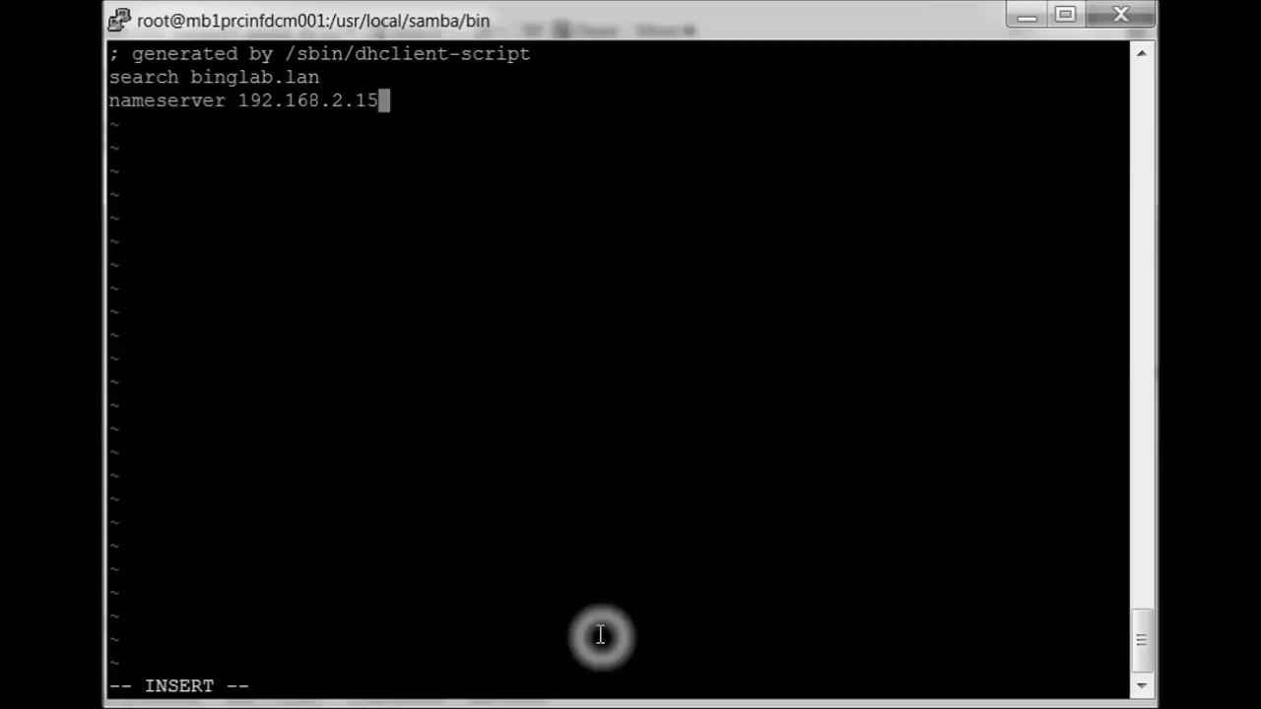
key("Escape")
type("vi /etc/sysconfig/network-scripts/ifcfg-eth0")
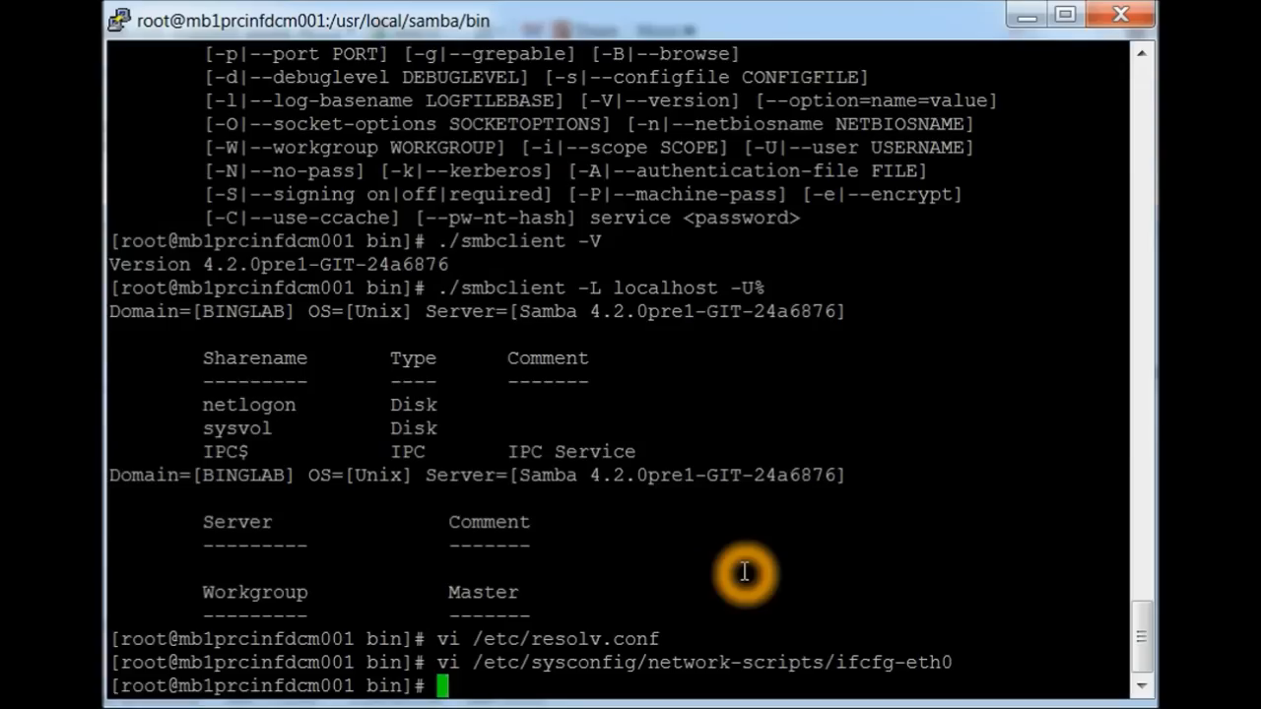
type("reboot")
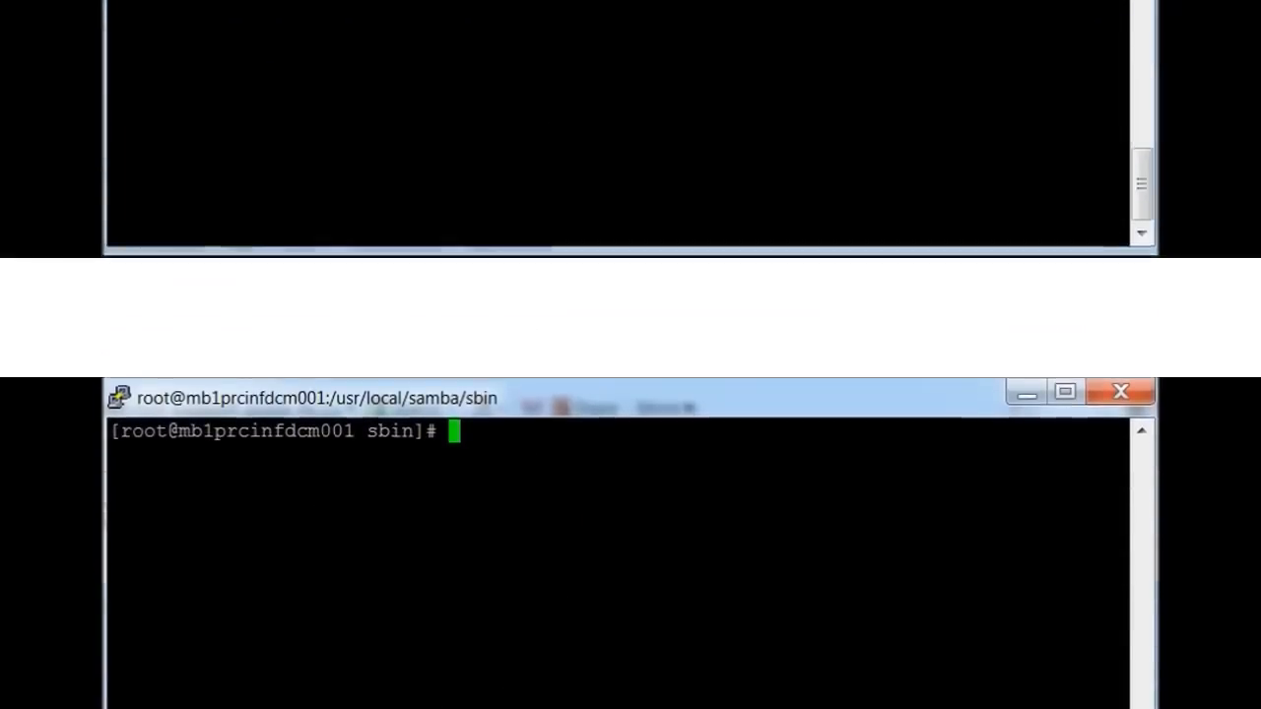
- Query the _ldap._tcp.binglab.lan SRV record with host -t SRV
type("host -t SRV _ldap._tcp.binglab.lan.")
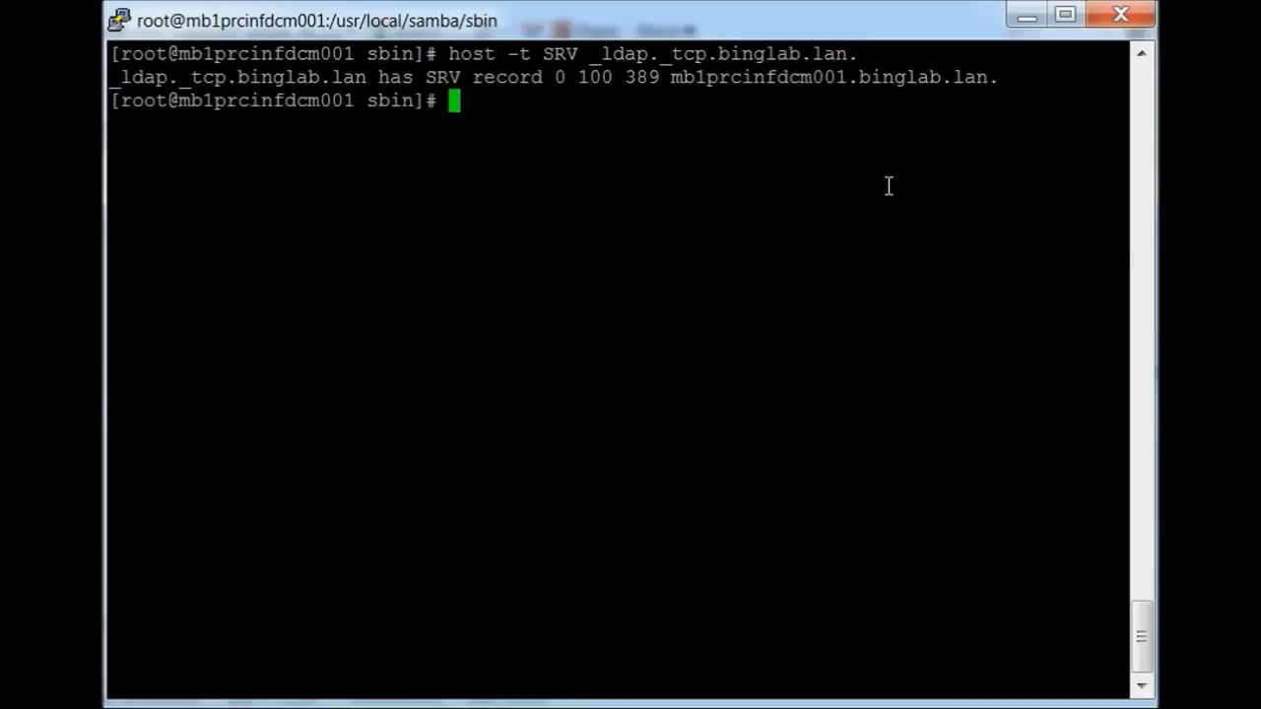
left_click(1046, 165)
type("cat /etc/")
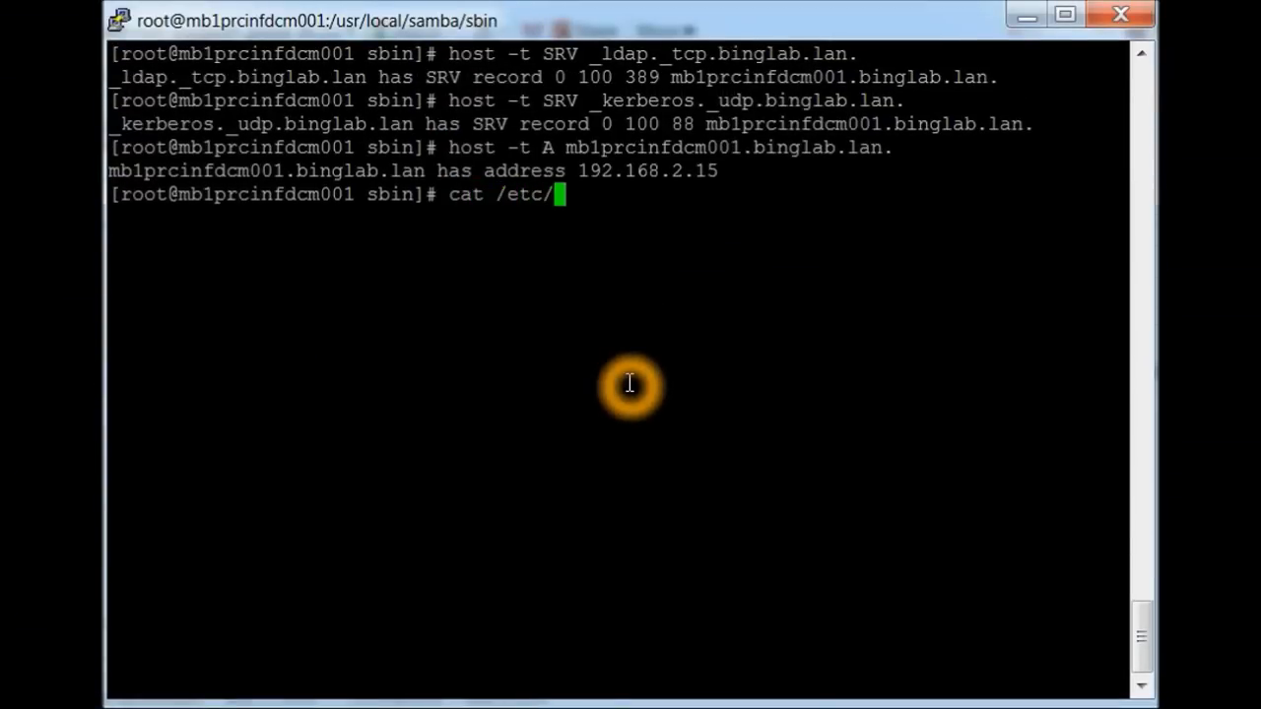
- Display /etc/krb5.conf and scroll through its default EXAMPLE.COM realm settings
type("krb5.conf")
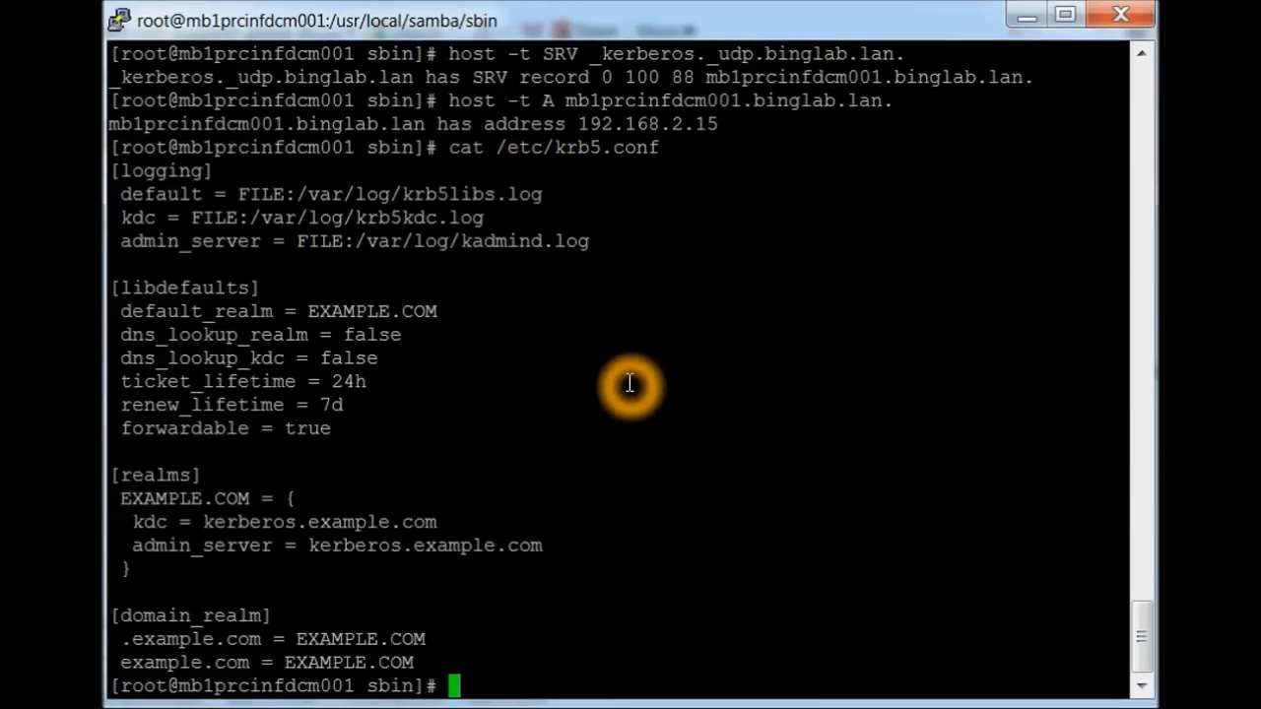
mouse_move(1145, 642)
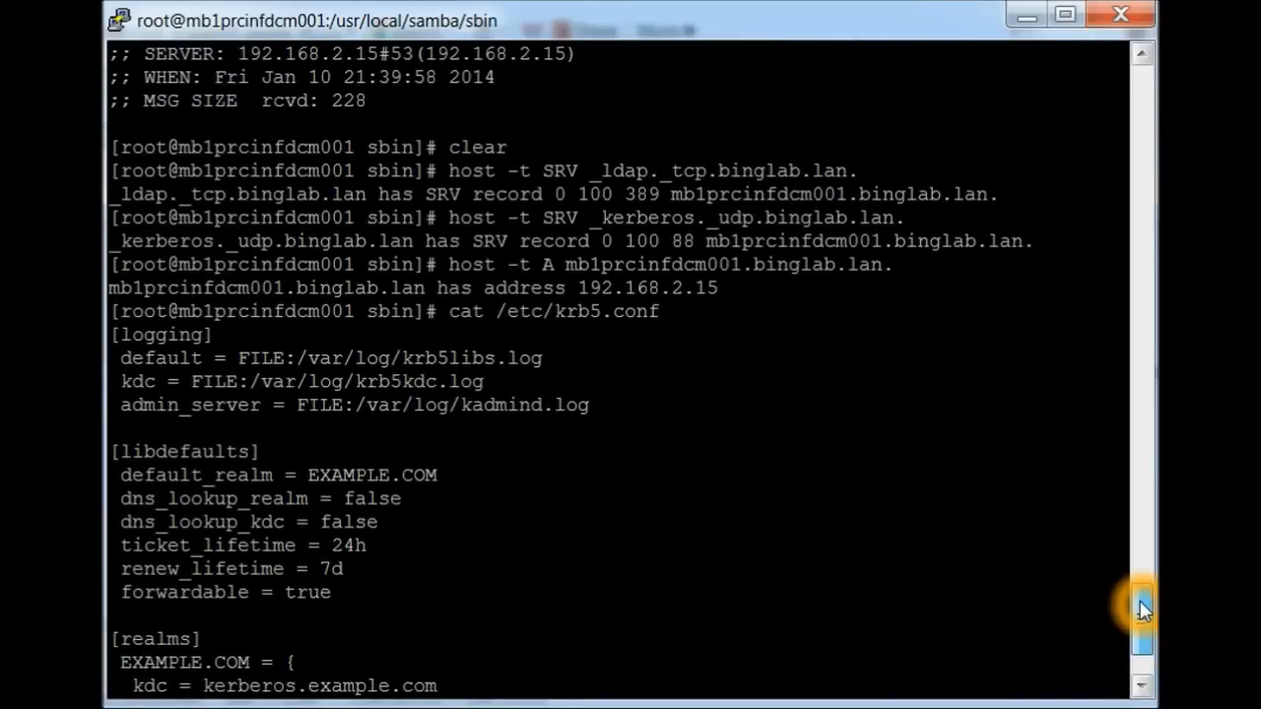
scroll("down", 3)
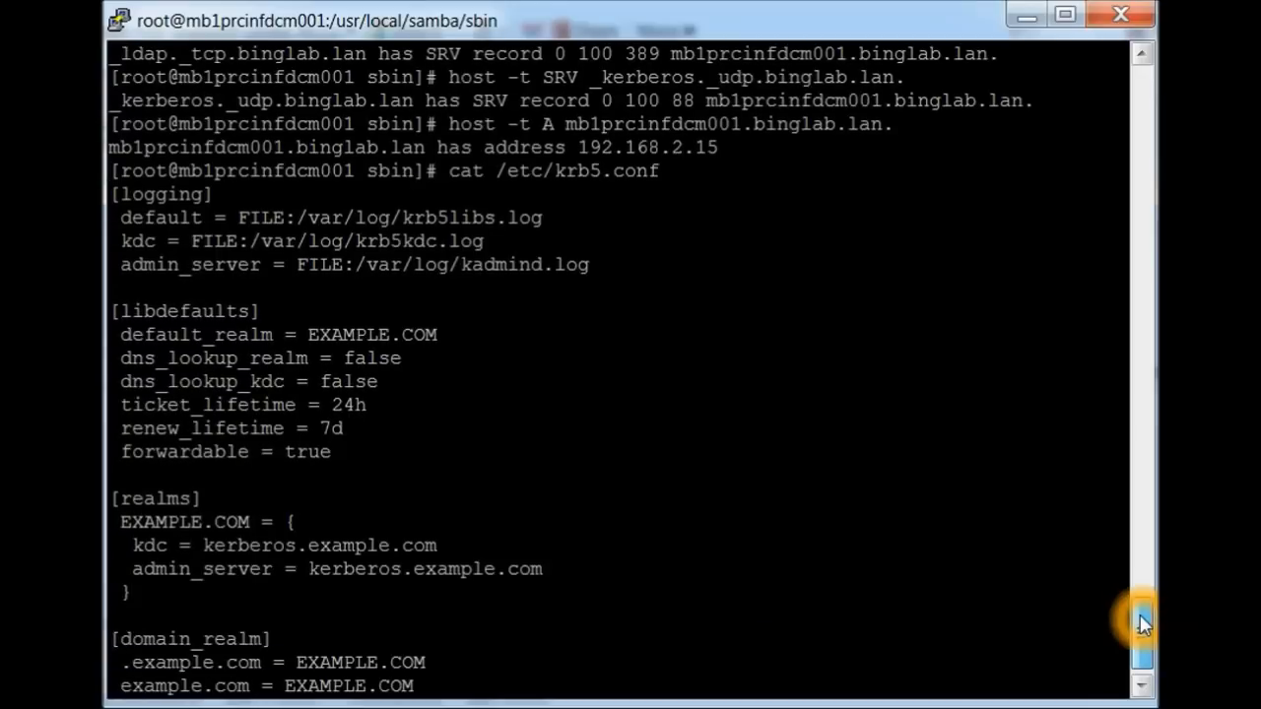
scroll("down", 3)
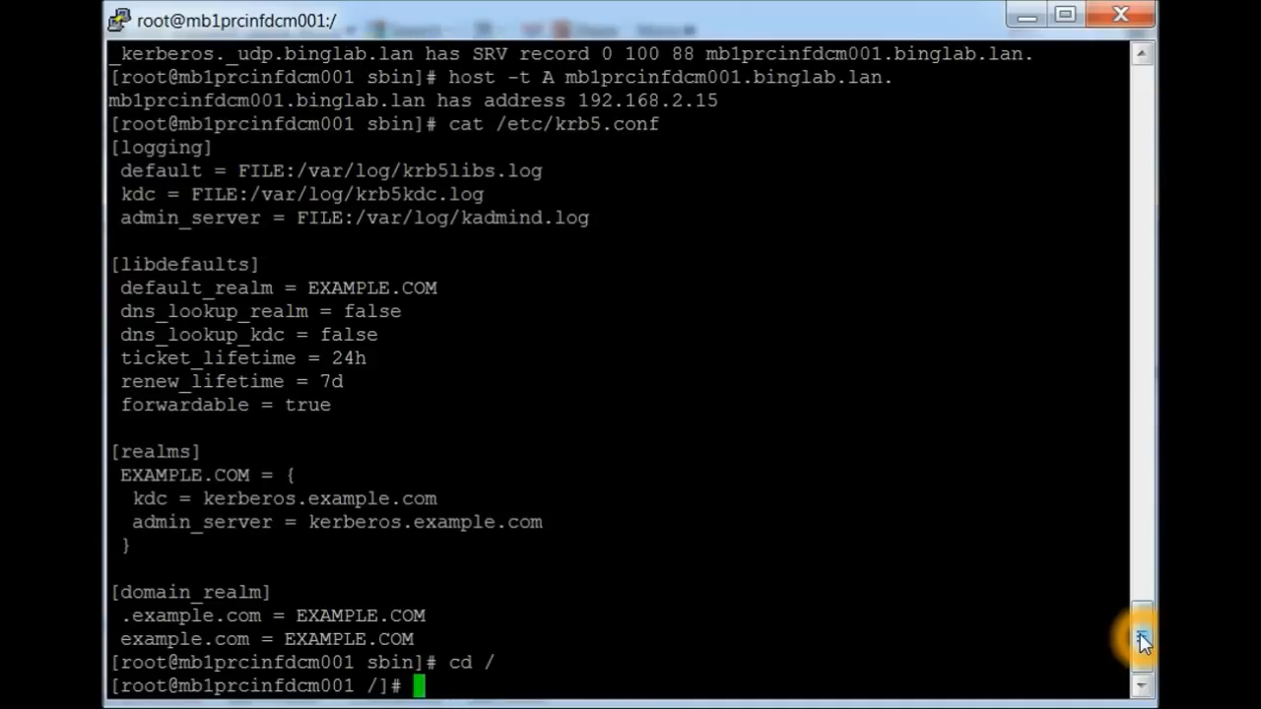
- In /etc, type the command renaming krb5.conf to krb5.old.1-10-2014
type("cd /etc")
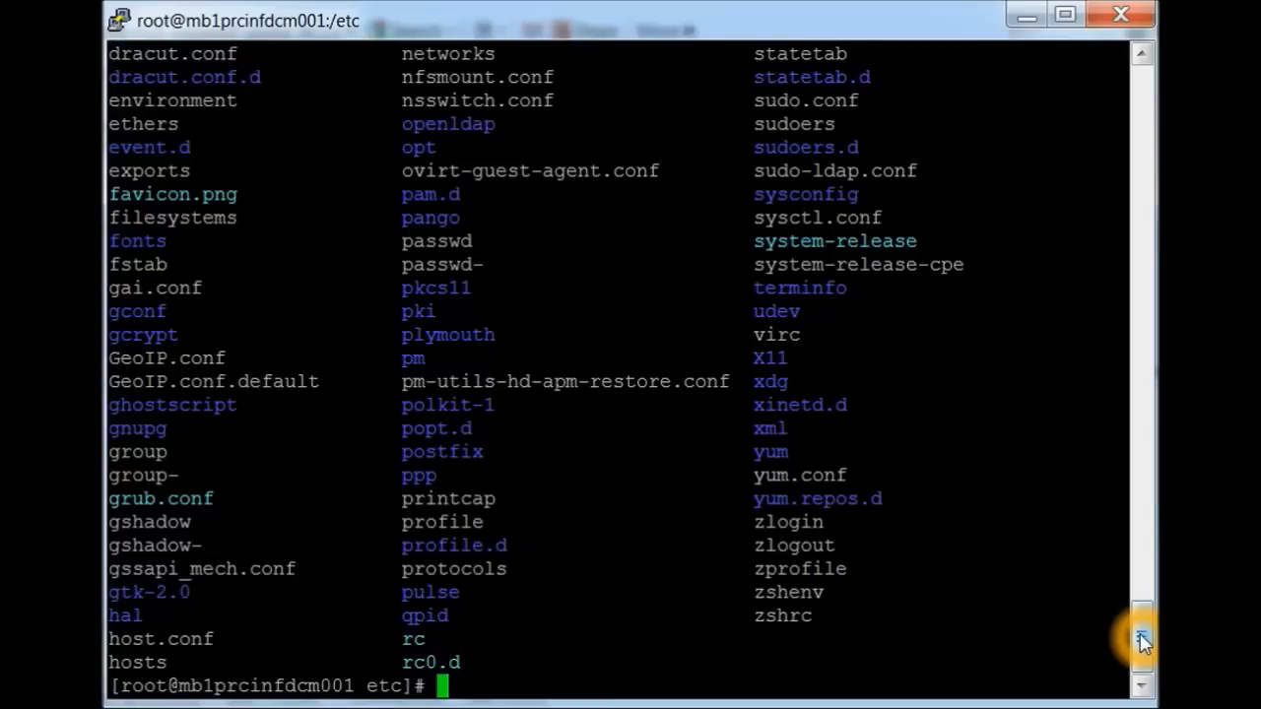
type("mv")
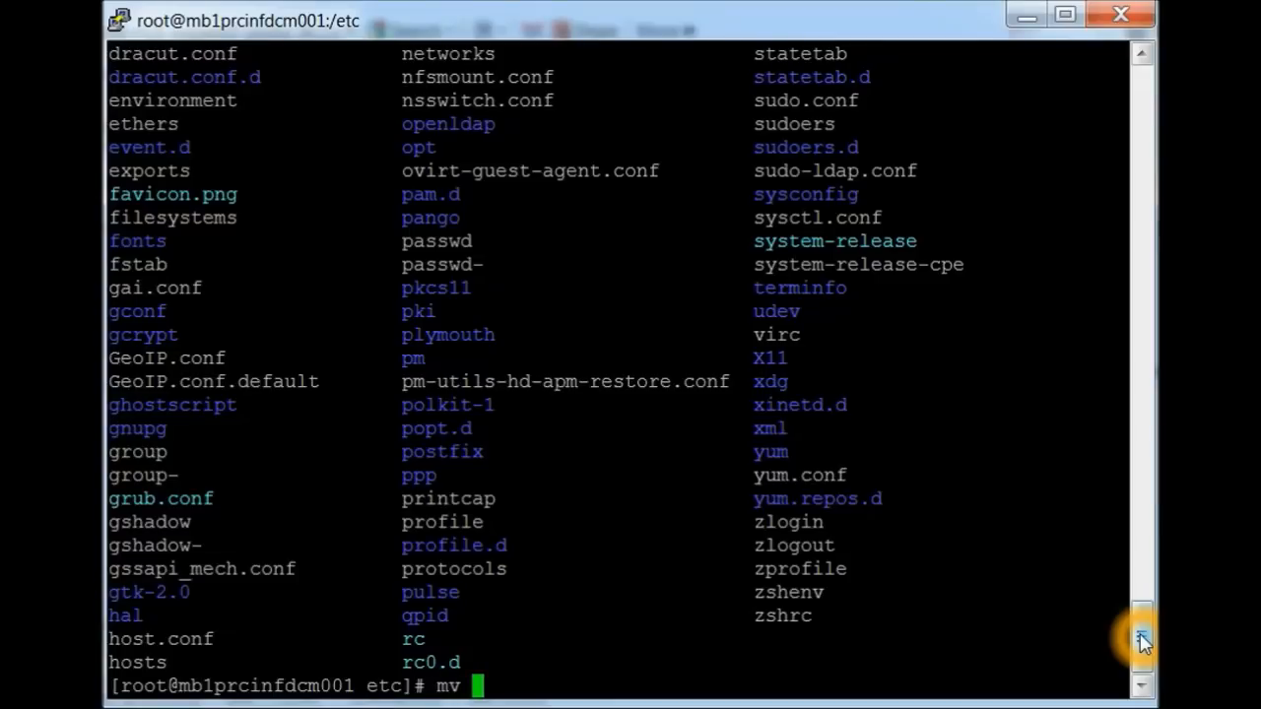
type("krb5.conf")
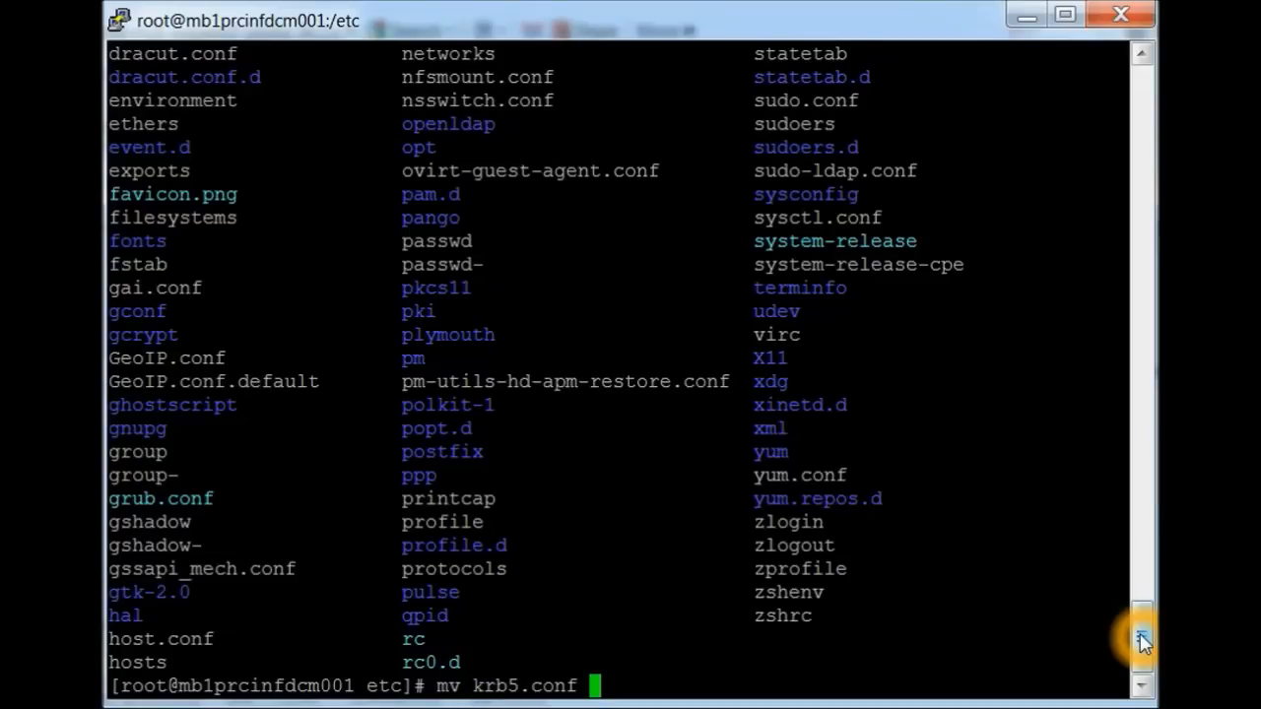
type("kr")
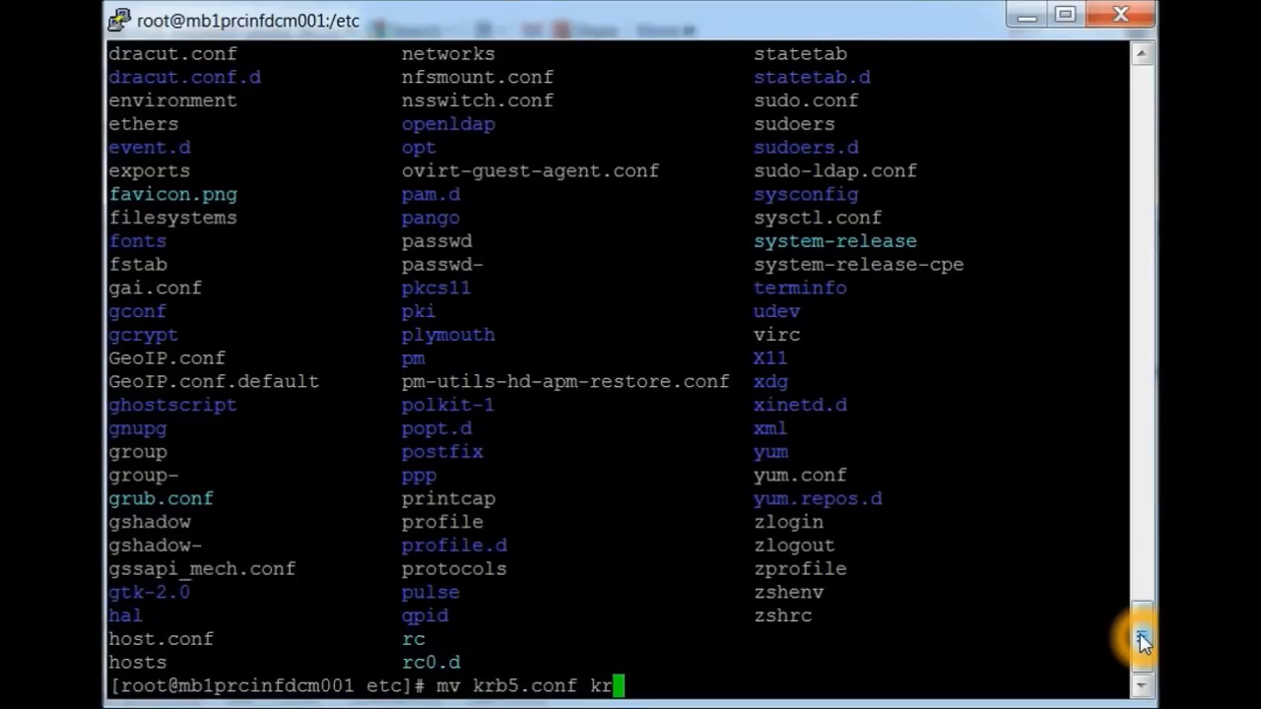
type("b5.c")
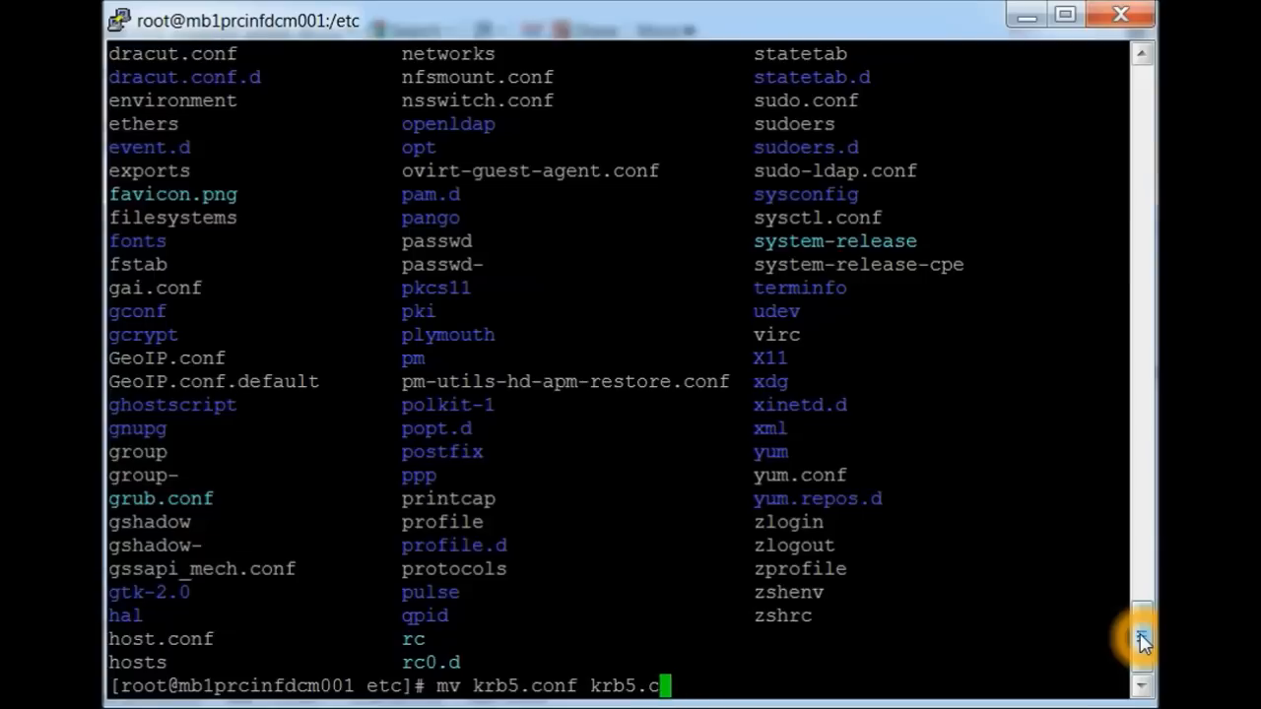
key("BackSpace")
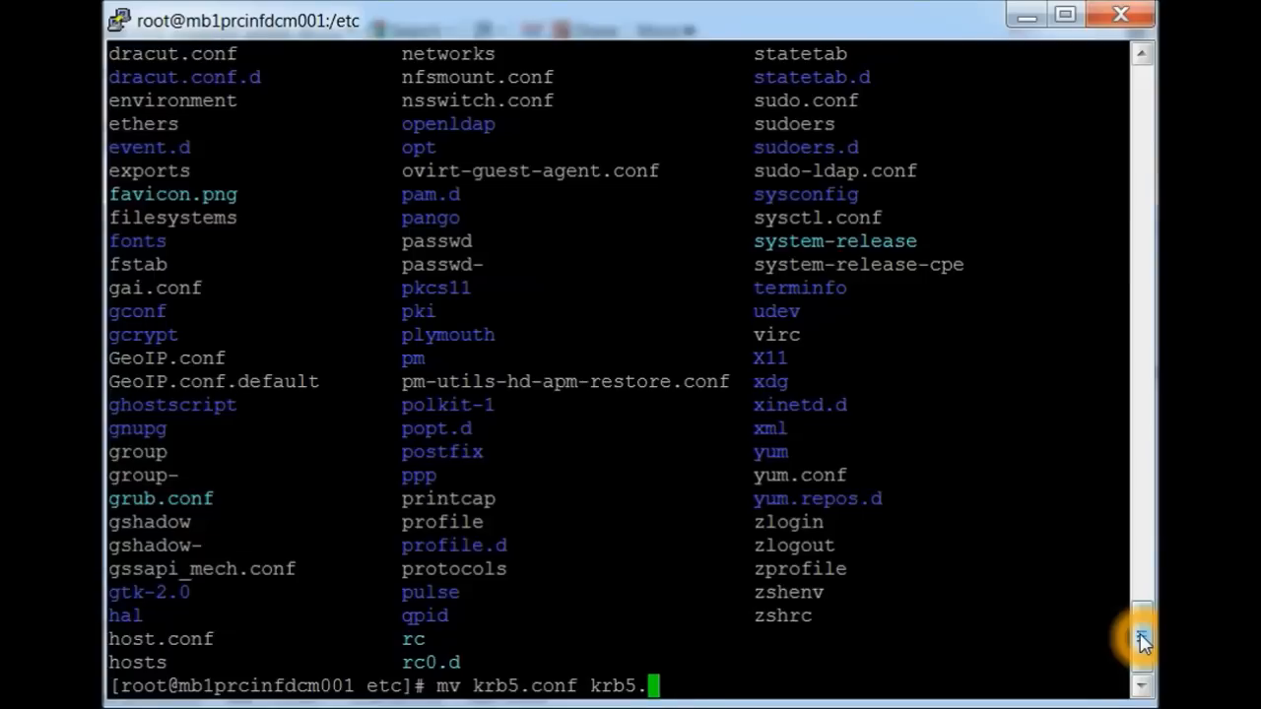
type("old.1-10-20")
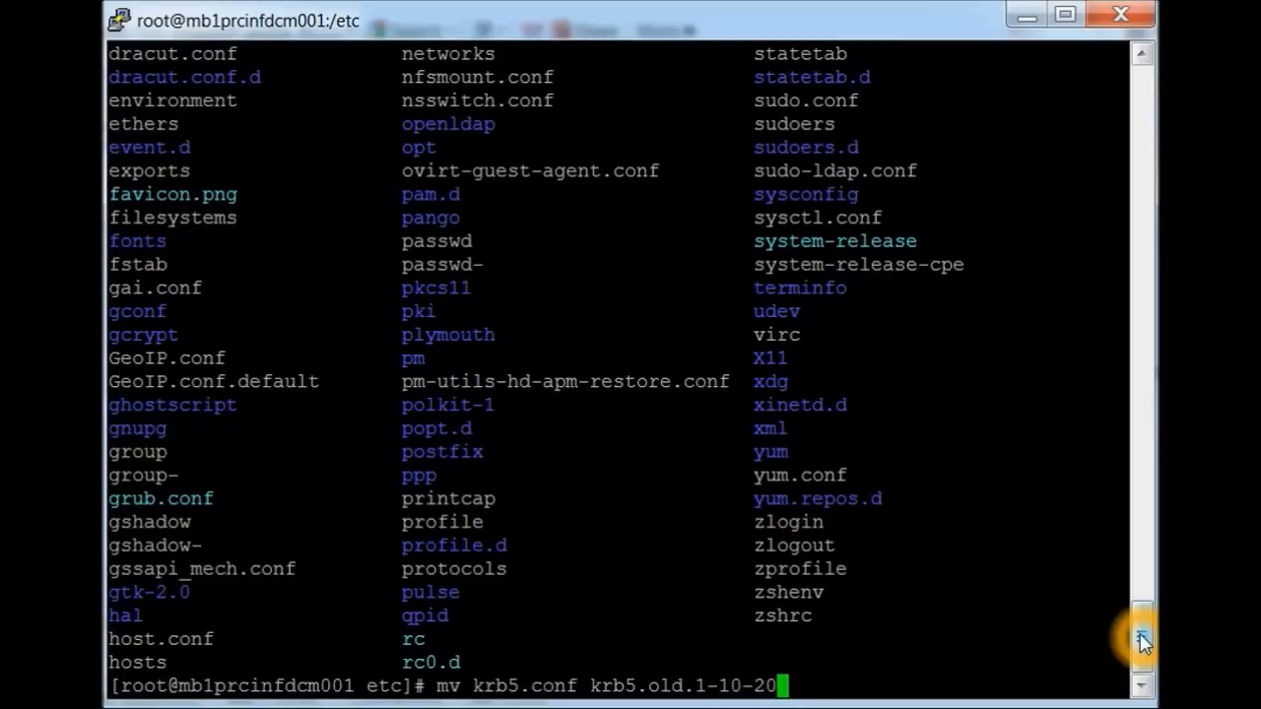
type("4")
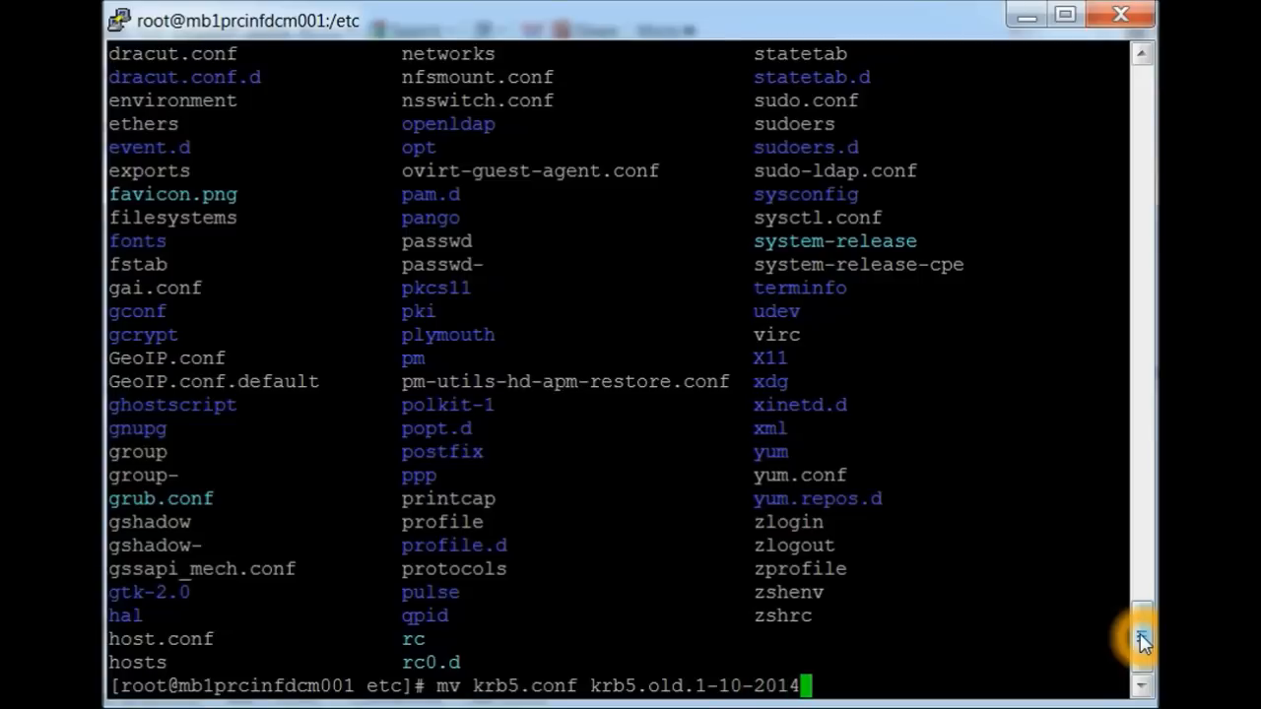
- Run the rename, backing up krb5.conf as krb5.old.1-10-2014
key("Return")
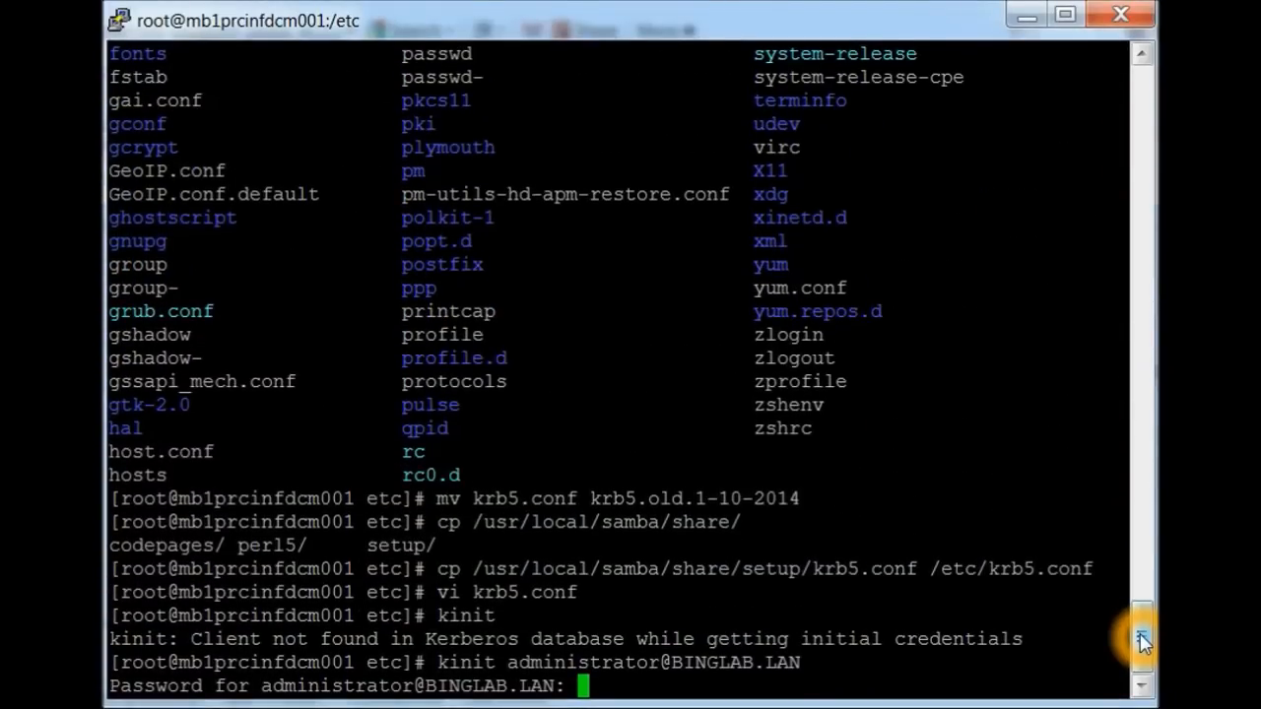
key("Return")
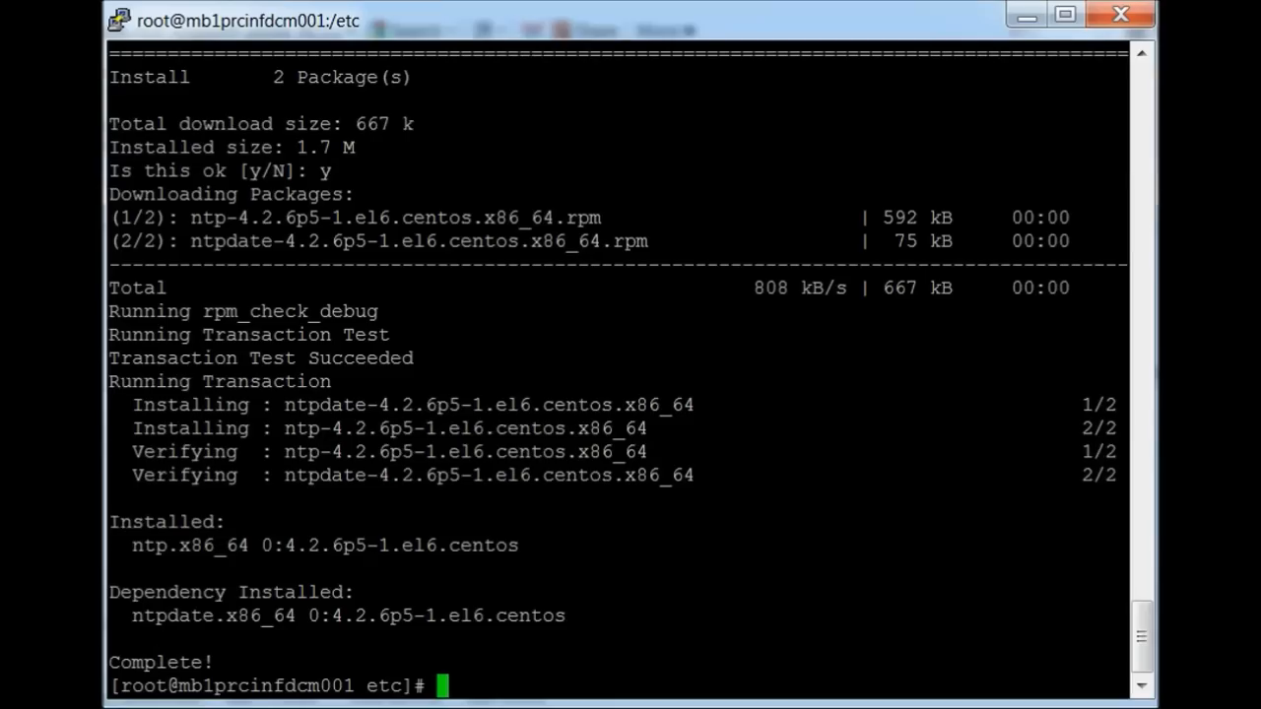
- Enable ntpd at boot with chkconfig ntpd on and start the ntpd service
type("chkconfig ntpd")
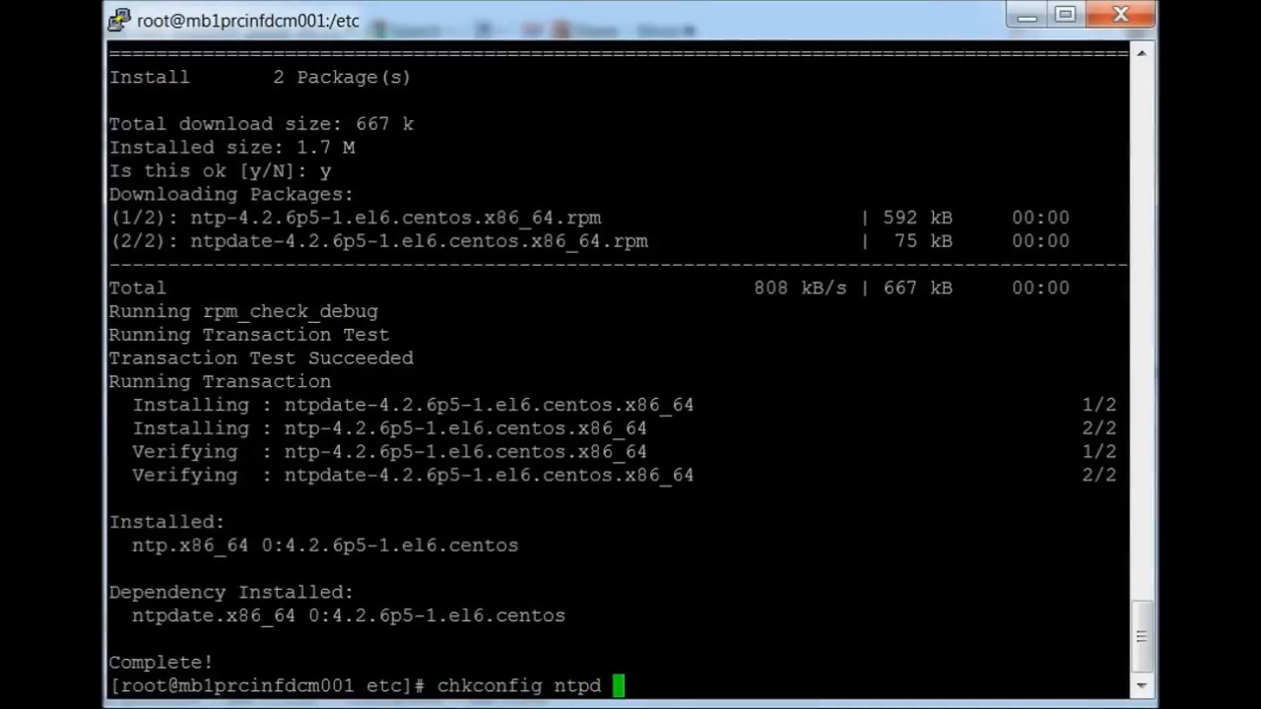
type("on")
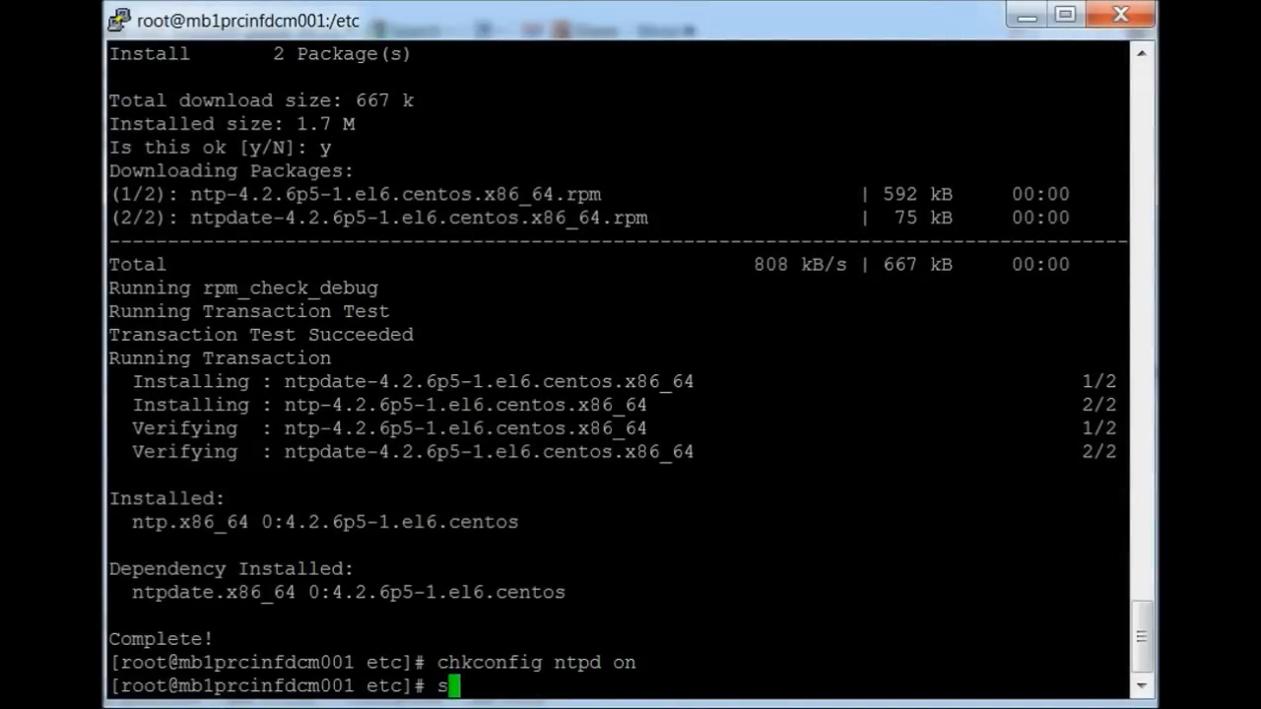
type("ervice ntp")
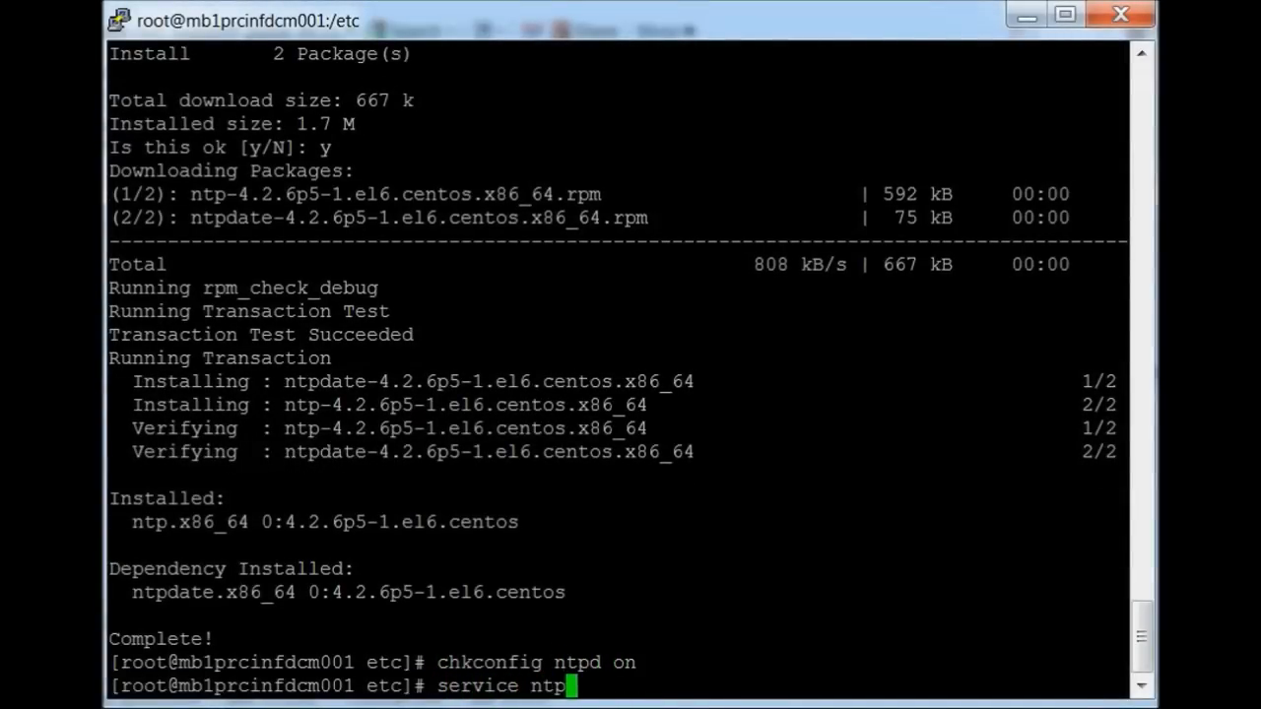
key("Return")
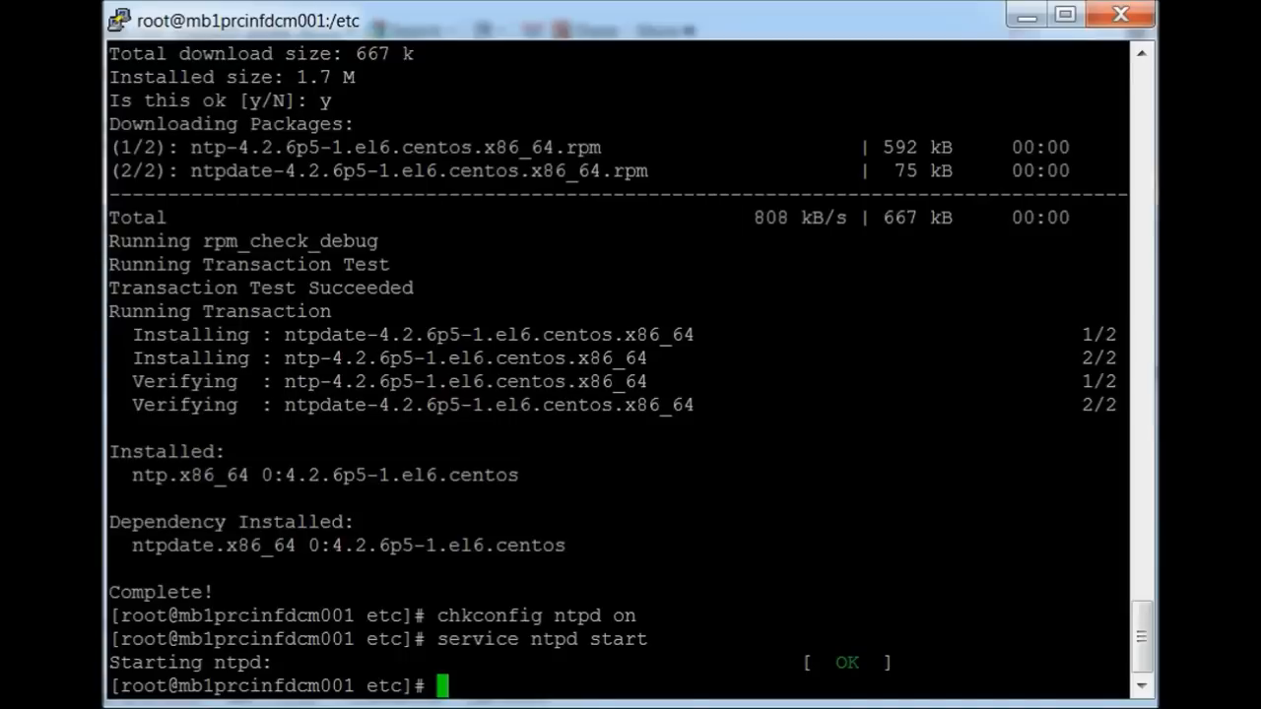